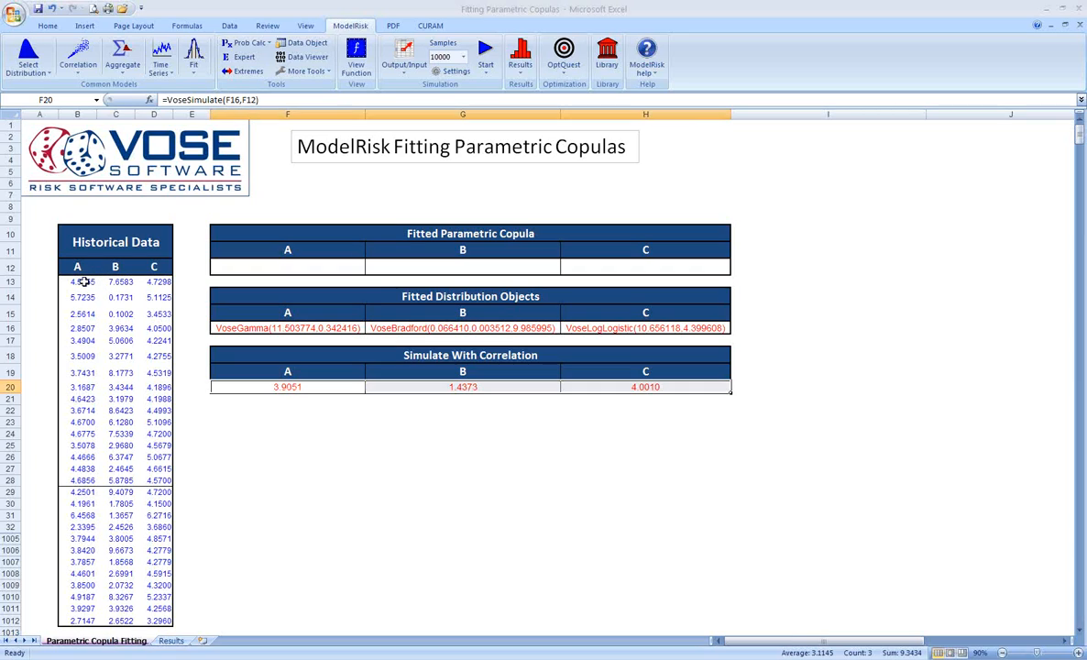
Select the historical A, B and C data starting at cell B13.
left_click(115, 281)
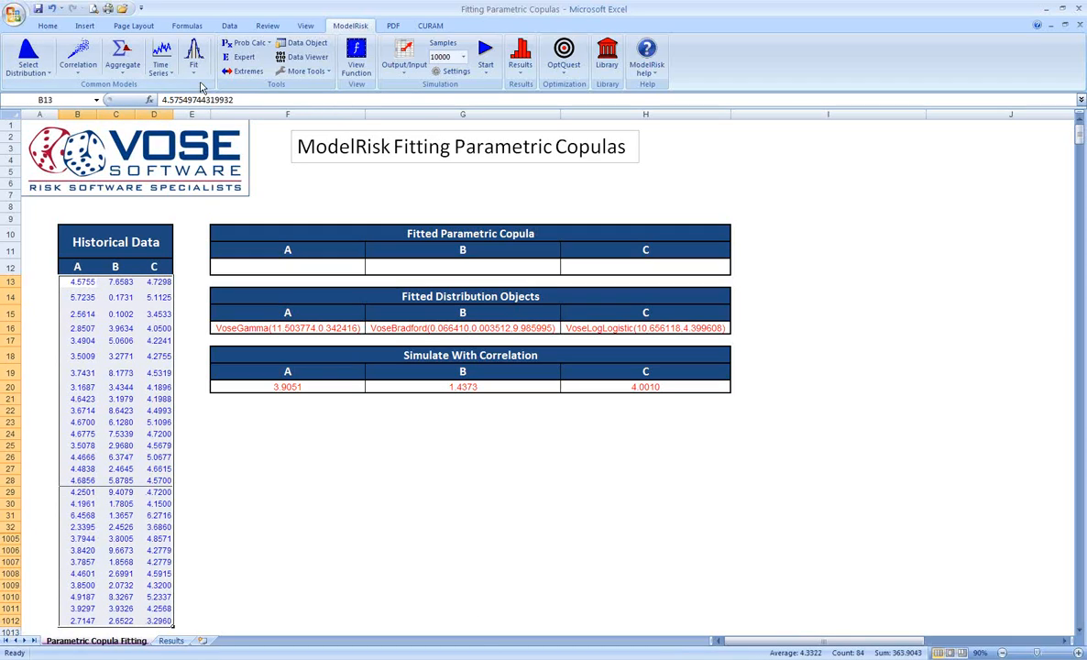
Open Multivariate Fit Copula and add Clayton, Frank, Gumbel, Normal and T as candidates.
left_click(193, 55)
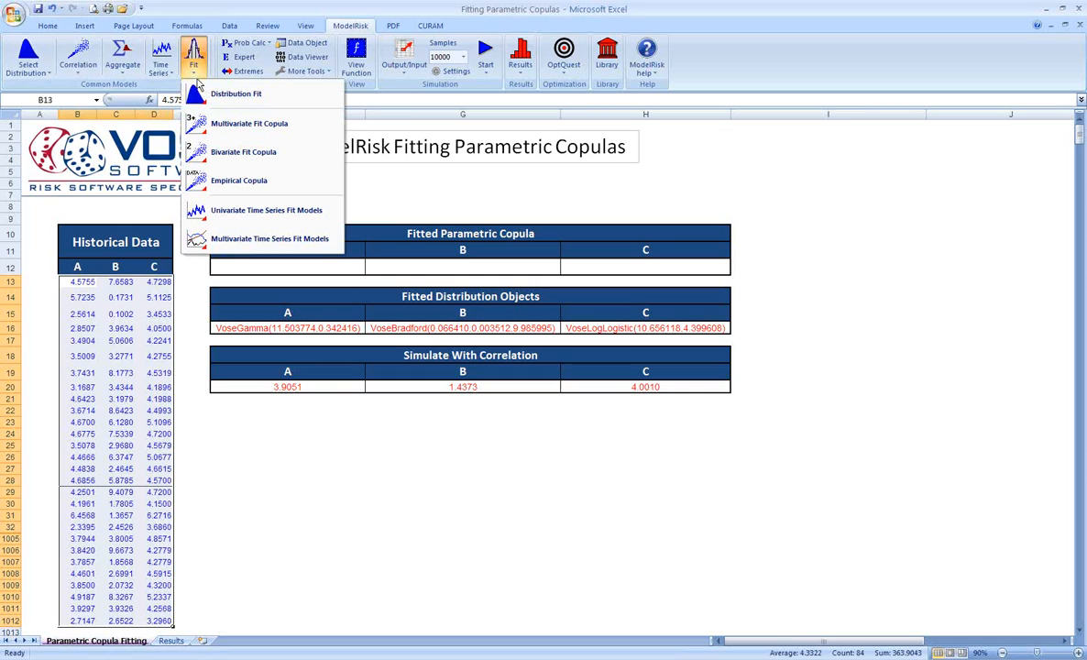
mouse_move(250, 122)
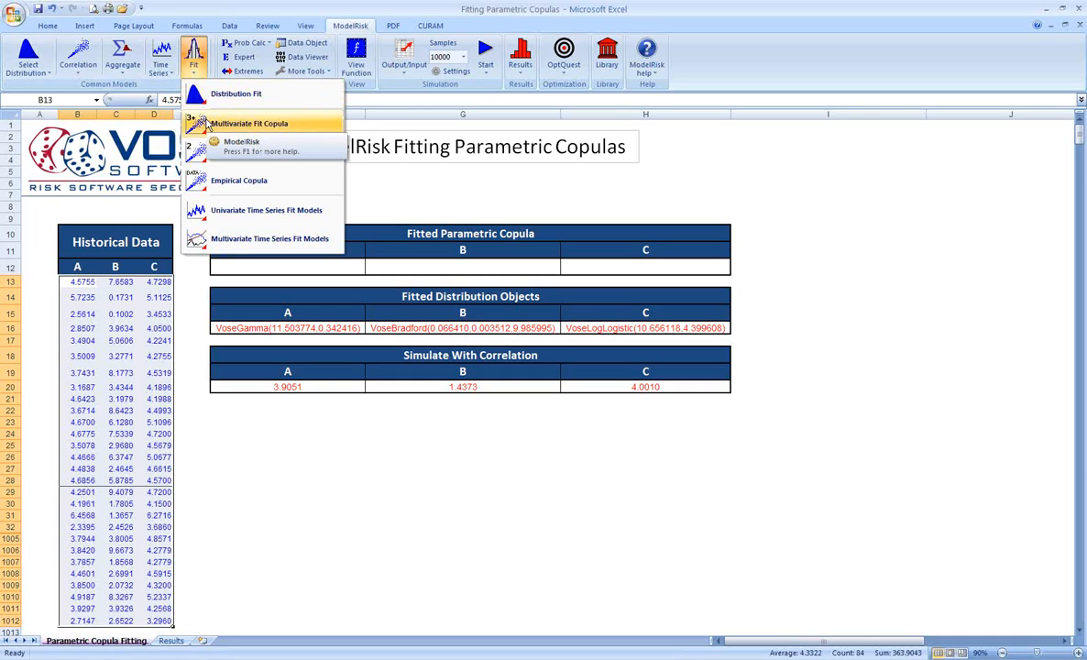
left_click(250, 123)
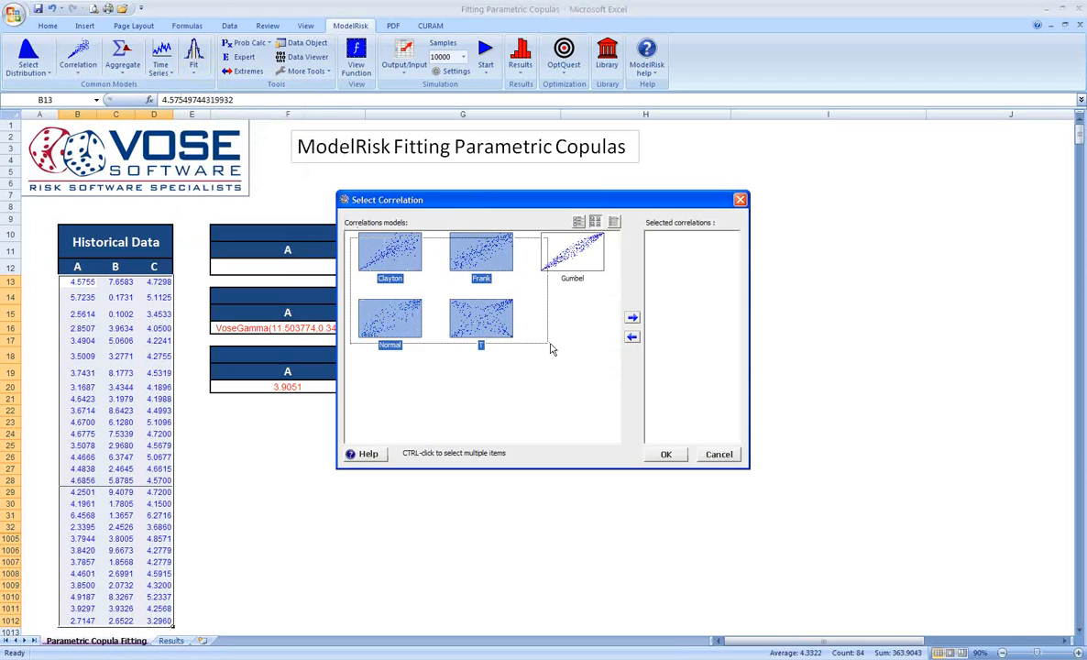
left_click(572, 252)
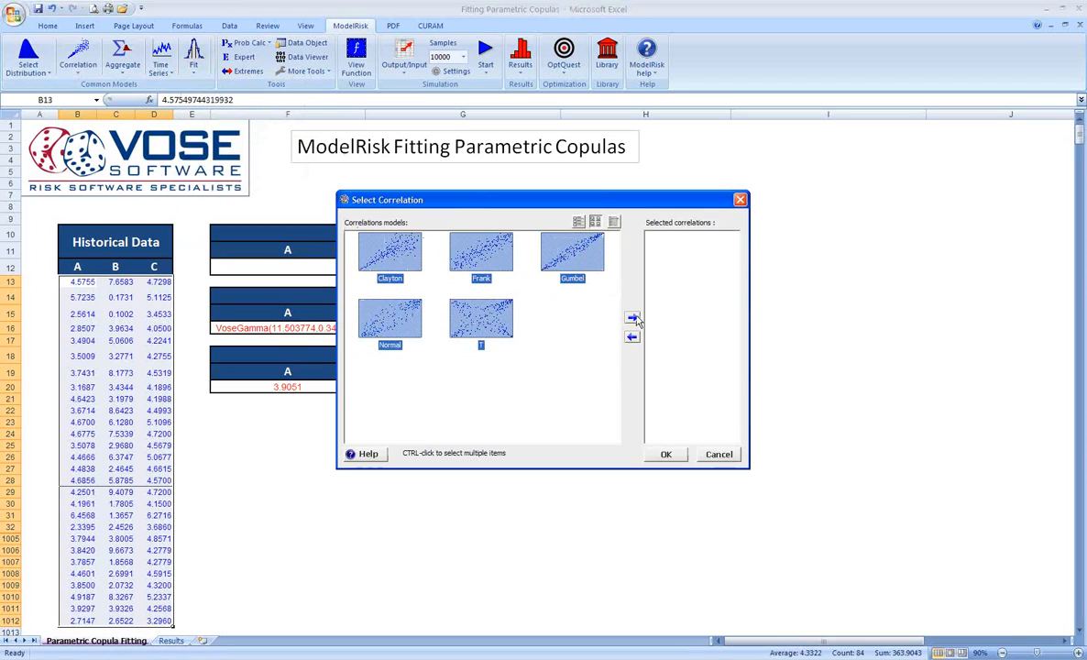
left_click(632, 318)
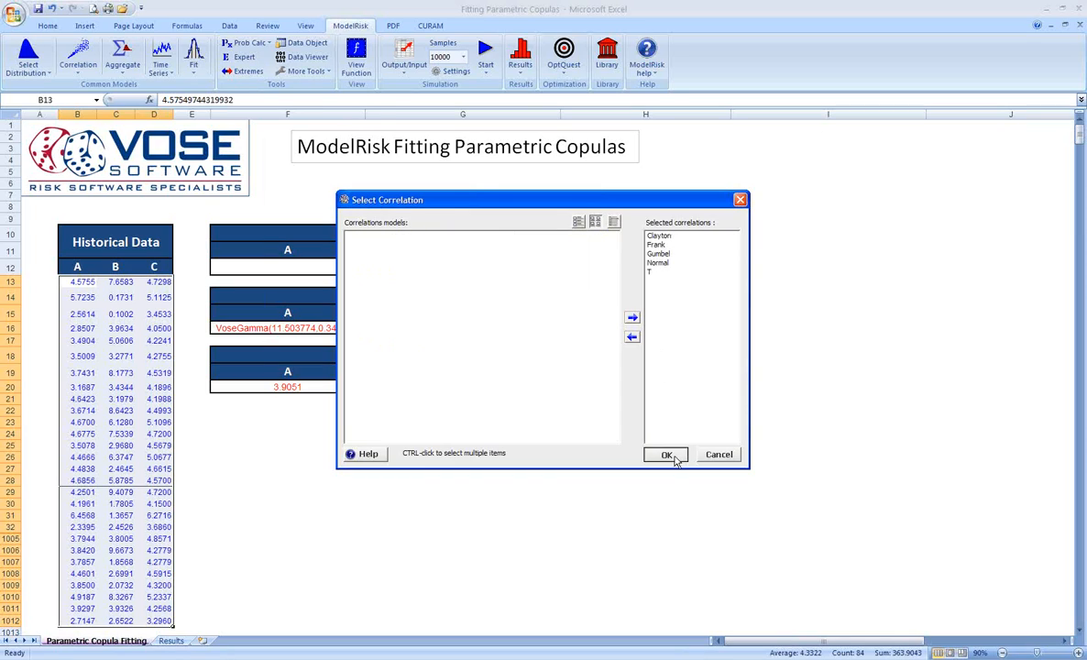
Run the fit of the five copulas and reposition the Multivariate Copula Fit window.
left_click(667, 455)
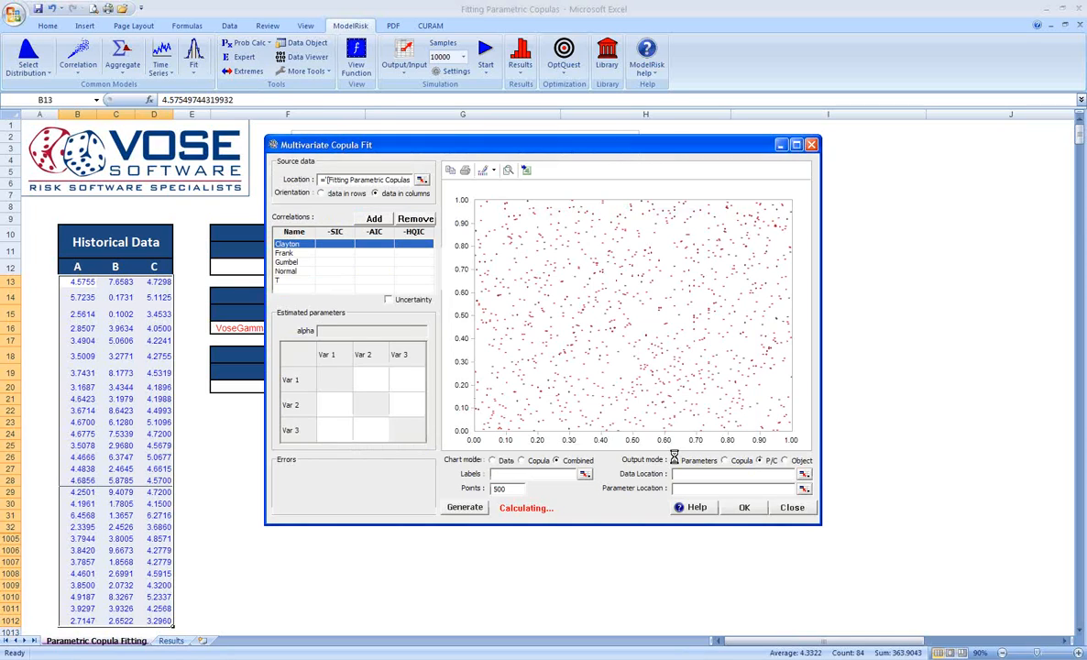
left_click(465, 507)
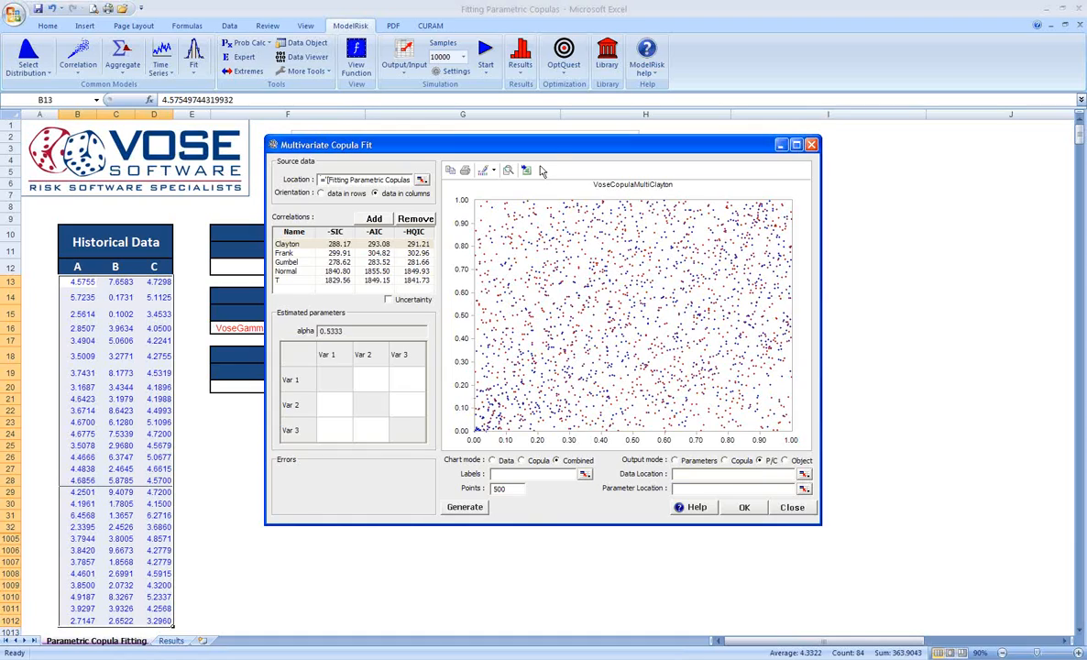
left_click_drag(541, 144, 541, 124)
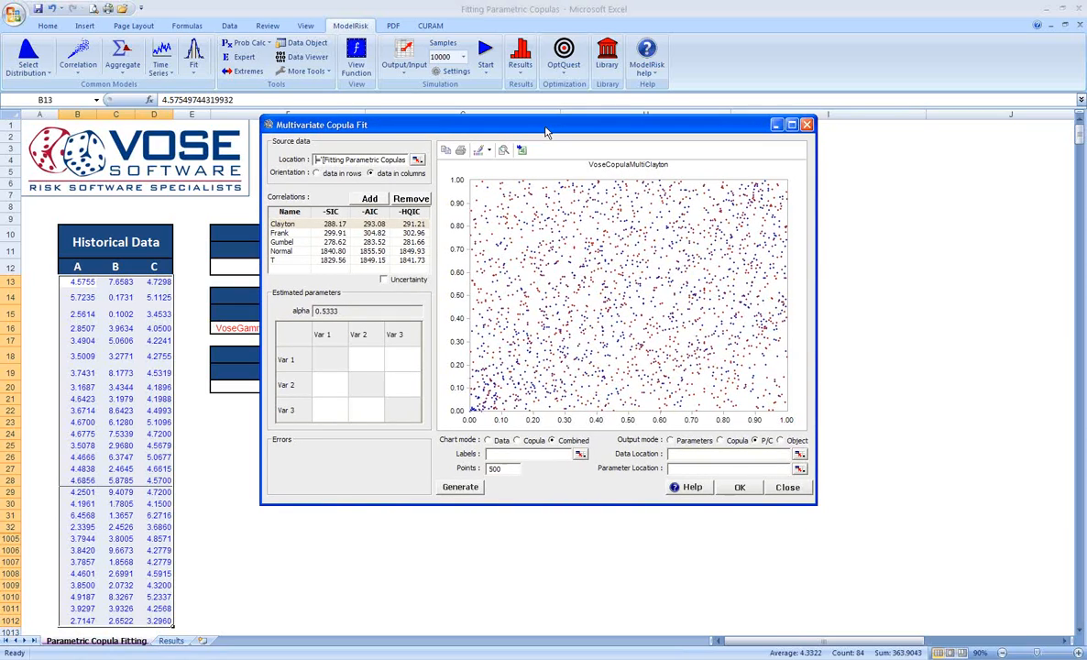
mouse_move(337, 218)
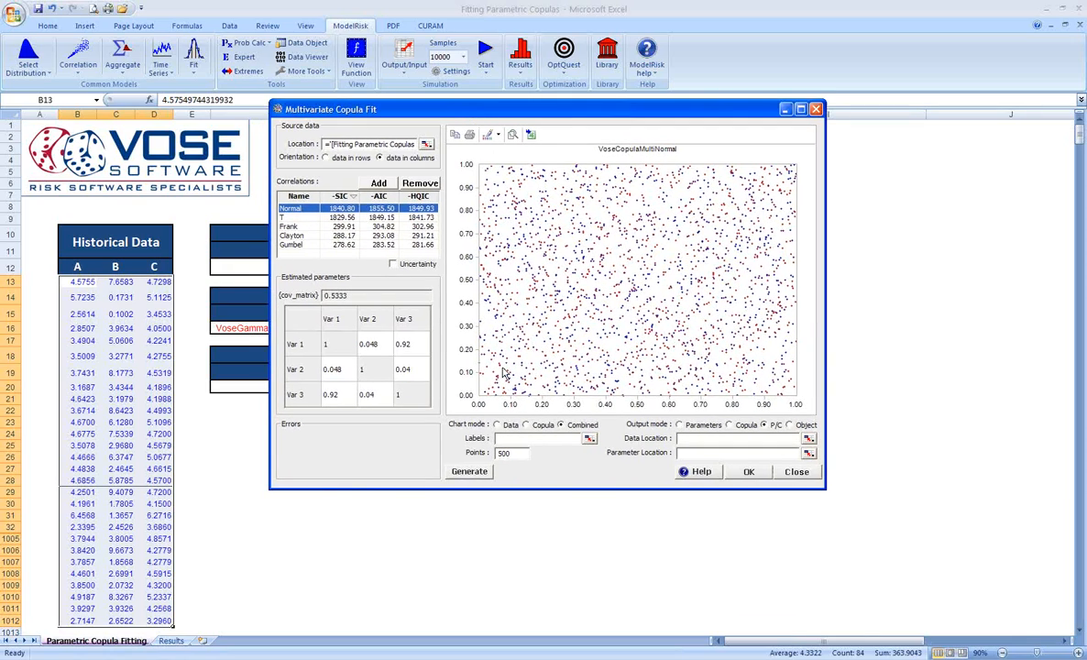
mouse_move(521, 184)
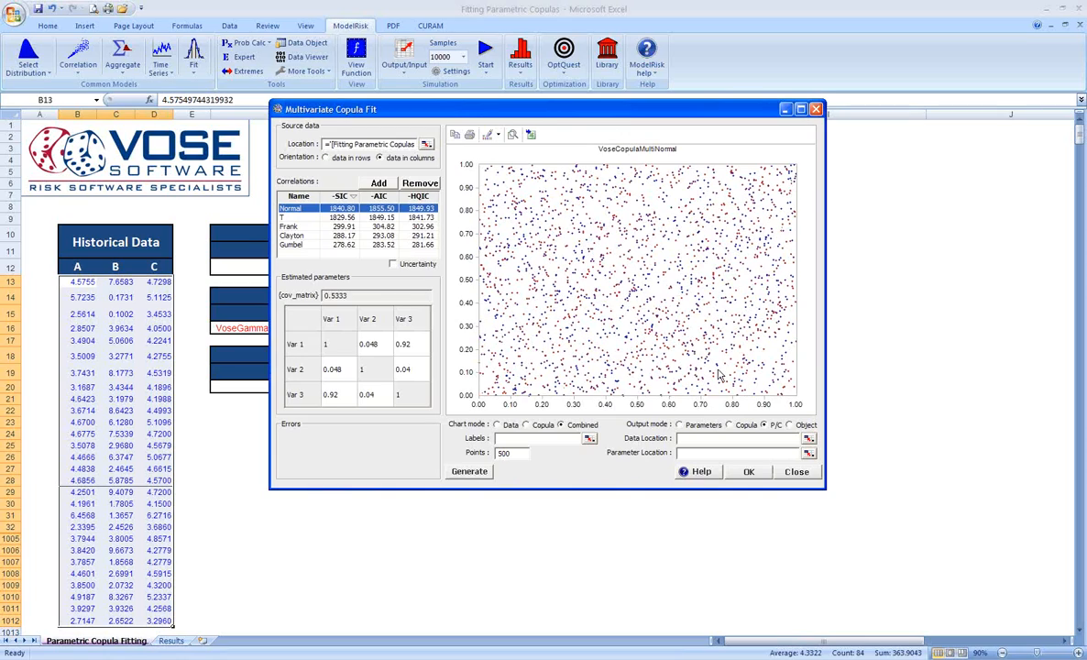
mouse_move(590, 439)
type("{\"A\",\"B\",\"C\"}")
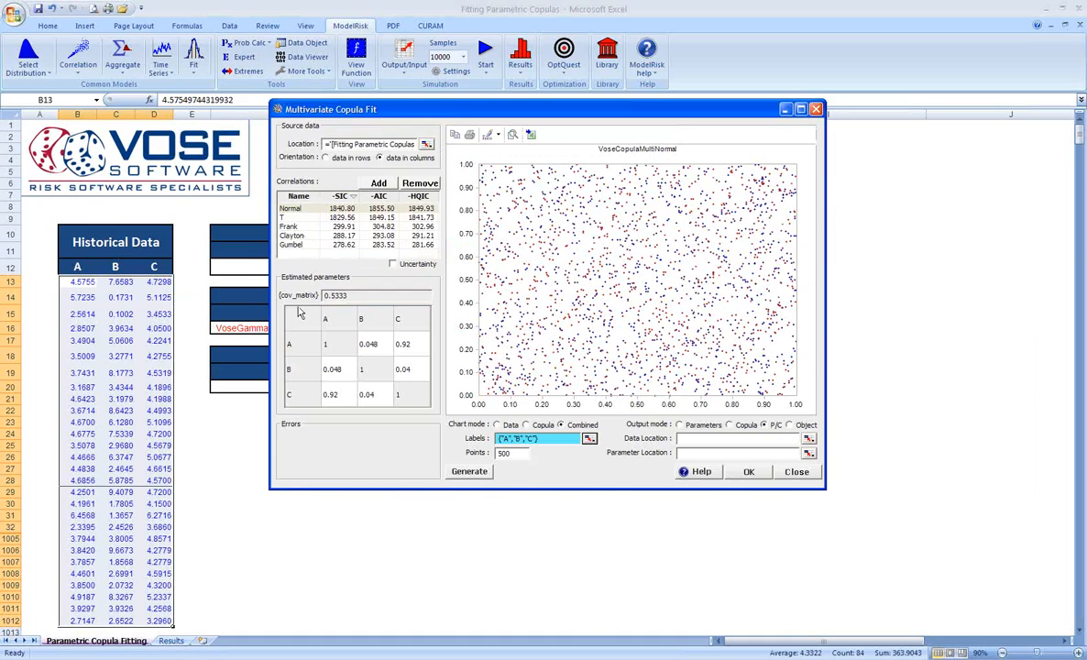
mouse_move(328, 397)
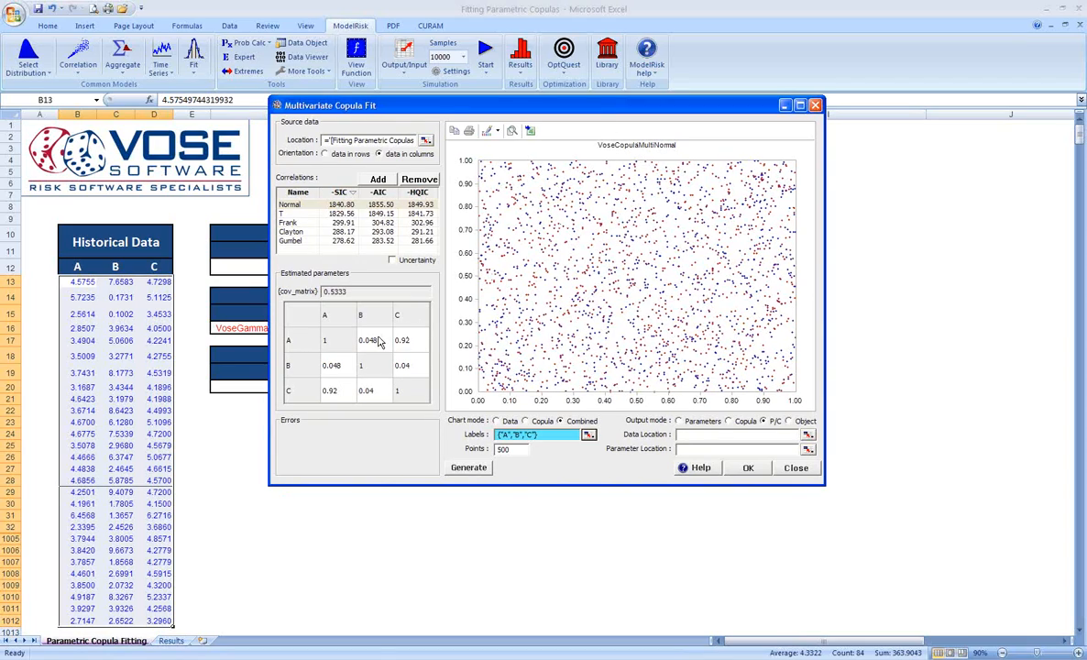
mouse_move(381, 341)
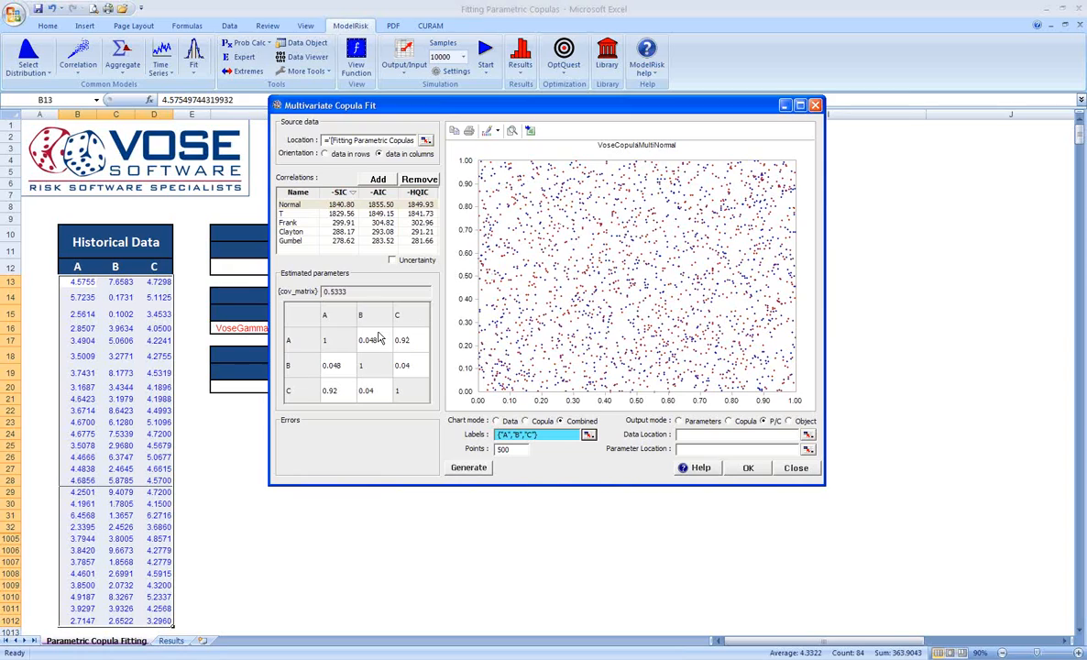
mouse_move(379, 340)
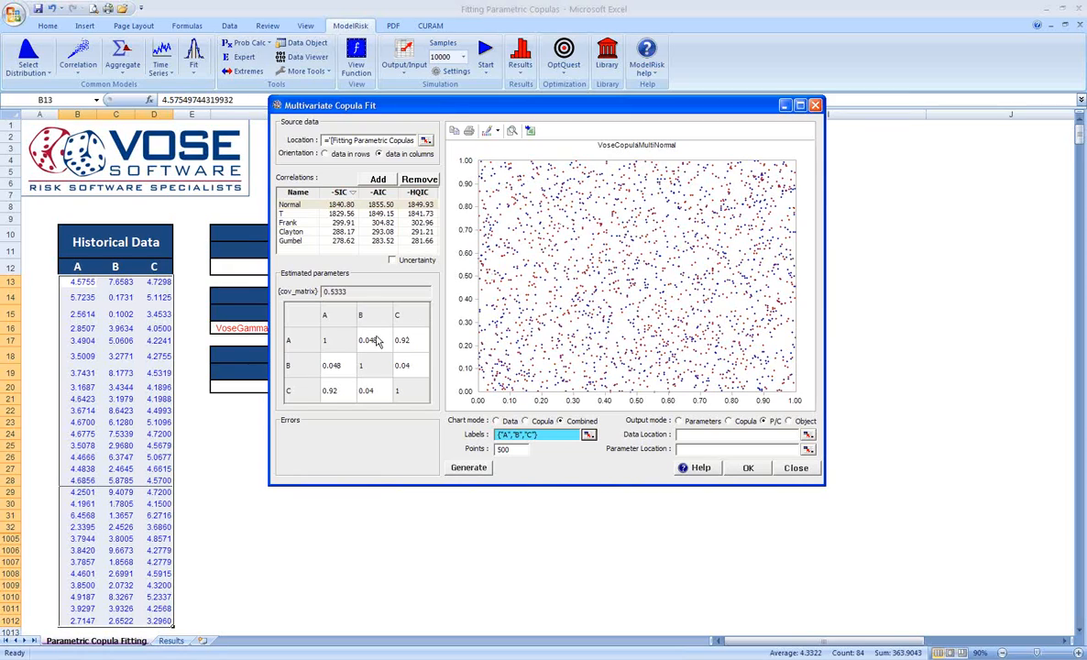
Show the A versus B scatter plot from the parameter matrix.
left_click(367, 340)
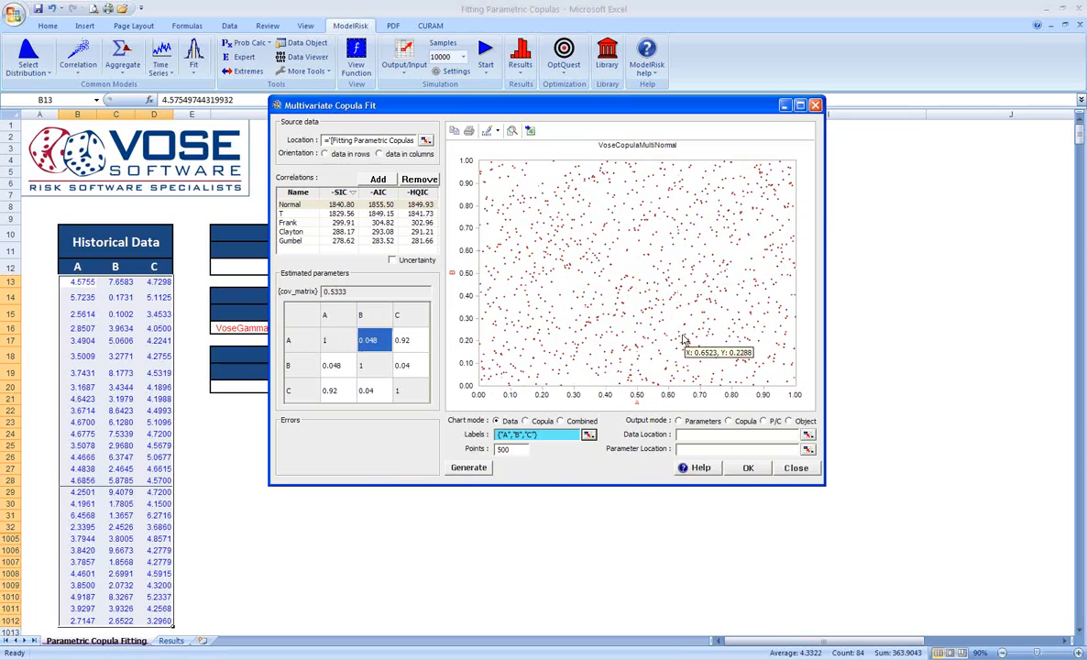
mouse_move(679, 341)
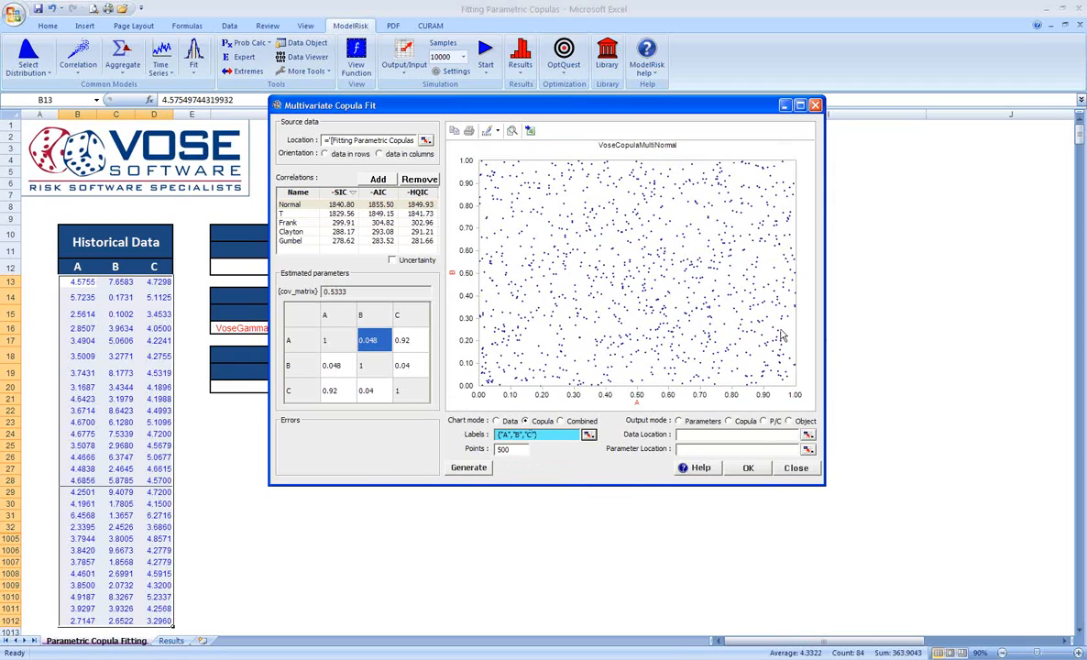
mouse_move(639, 361)
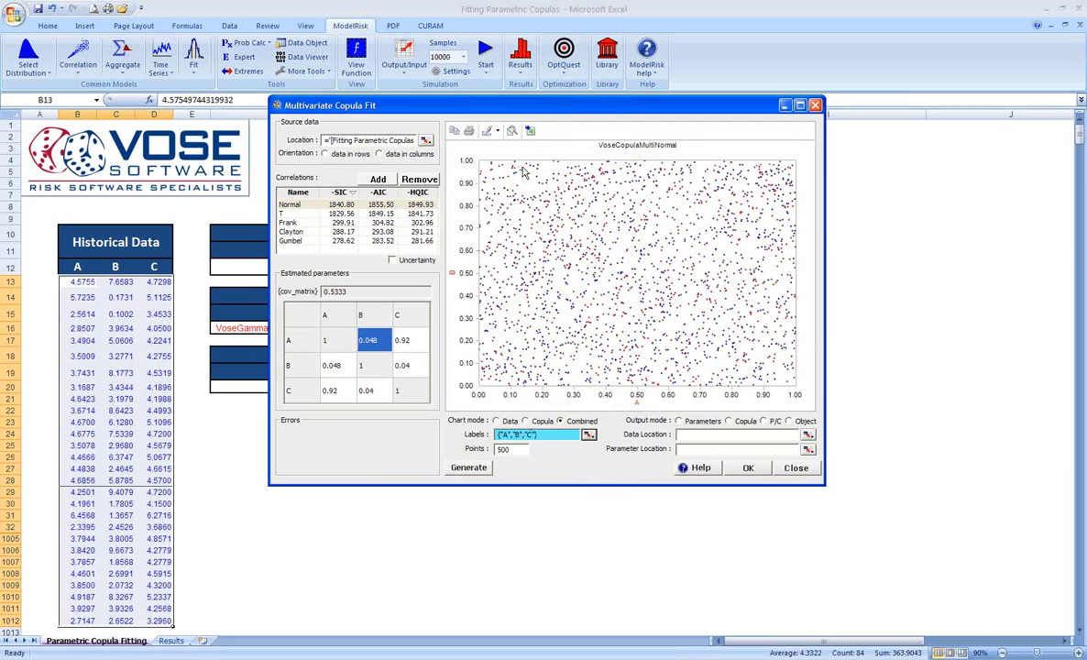
mouse_move(684, 369)
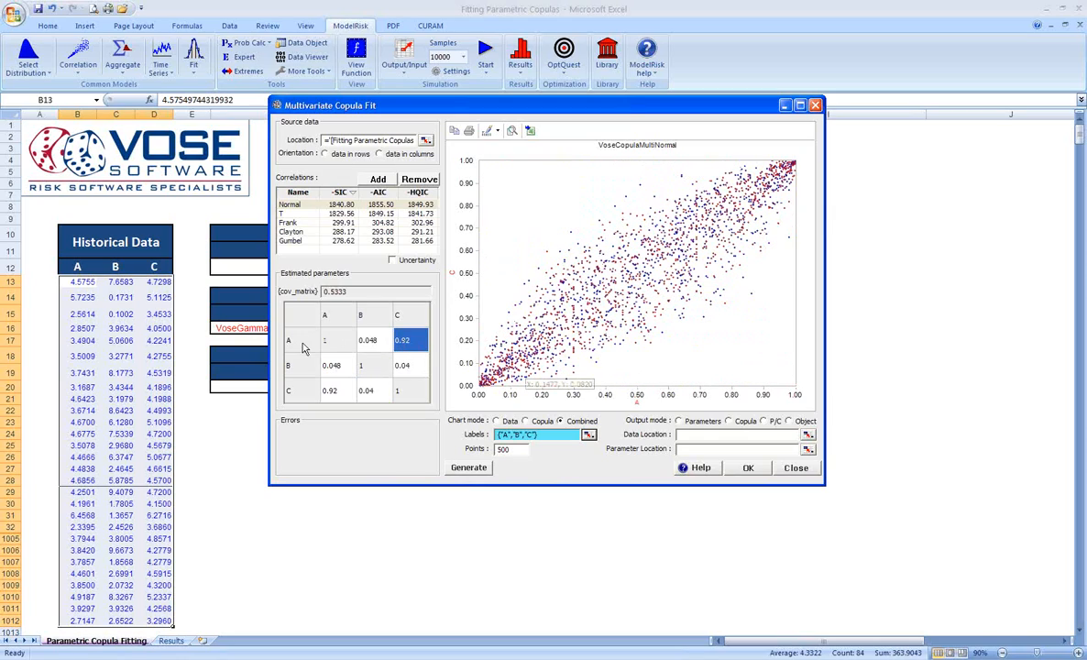
mouse_move(700, 310)
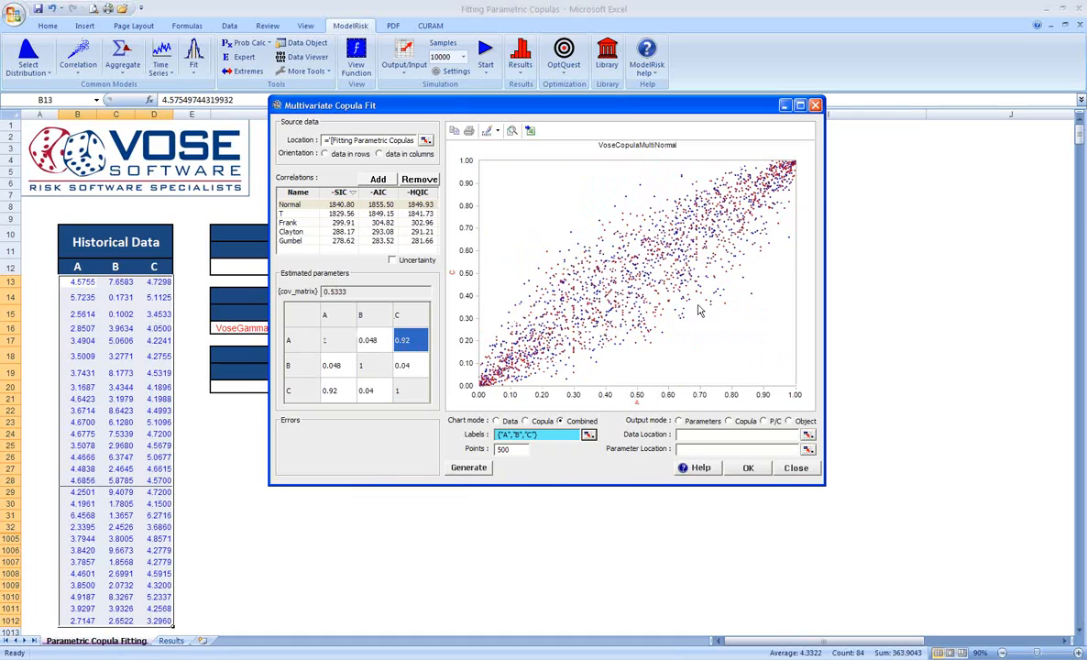
mouse_move(768, 259)
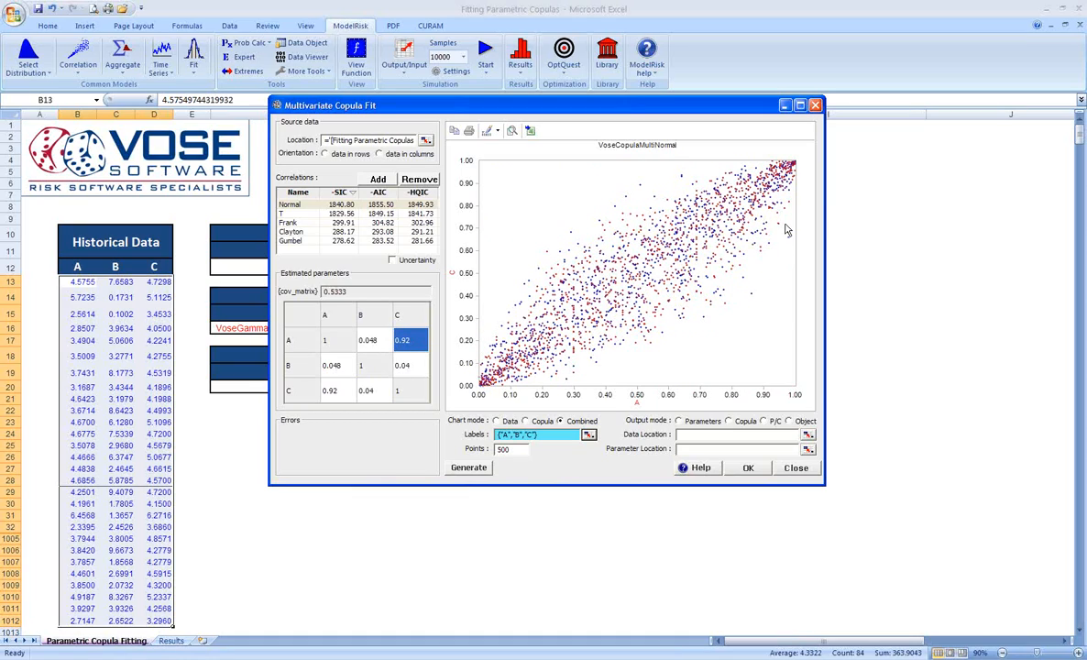
mouse_move(791, 179)
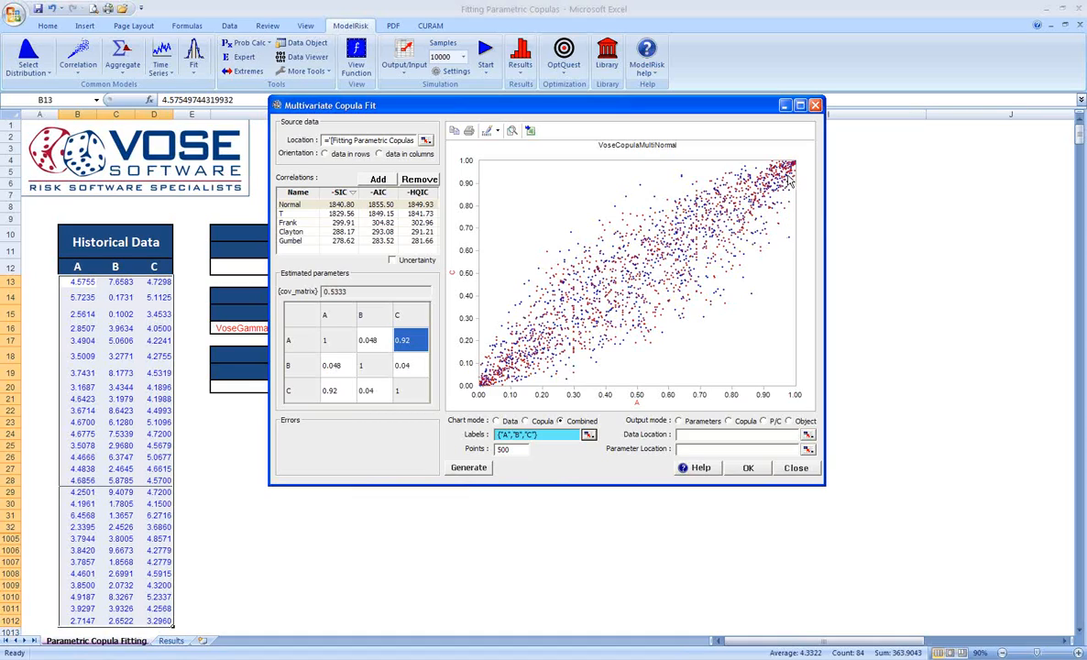
mouse_move(781, 196)
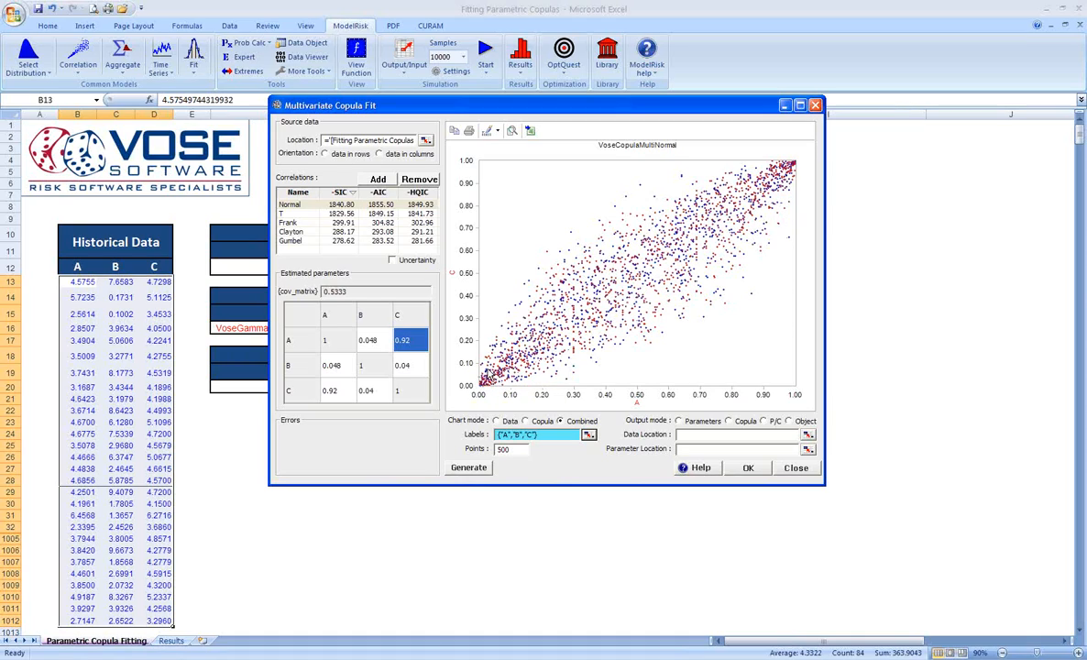
mouse_move(811, 181)
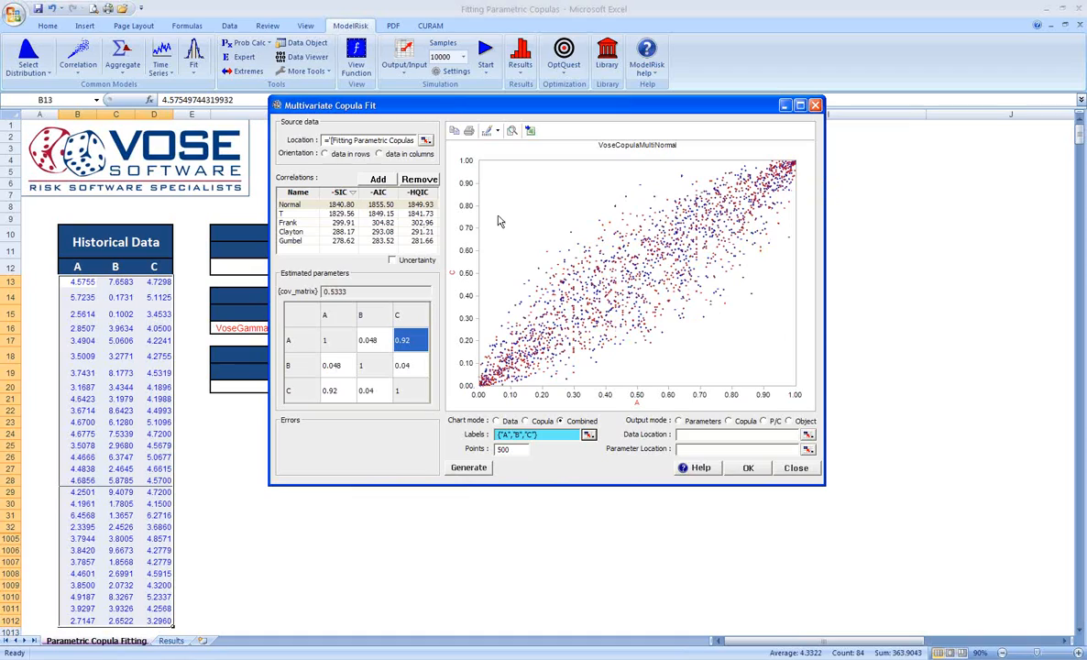
mouse_move(507, 228)
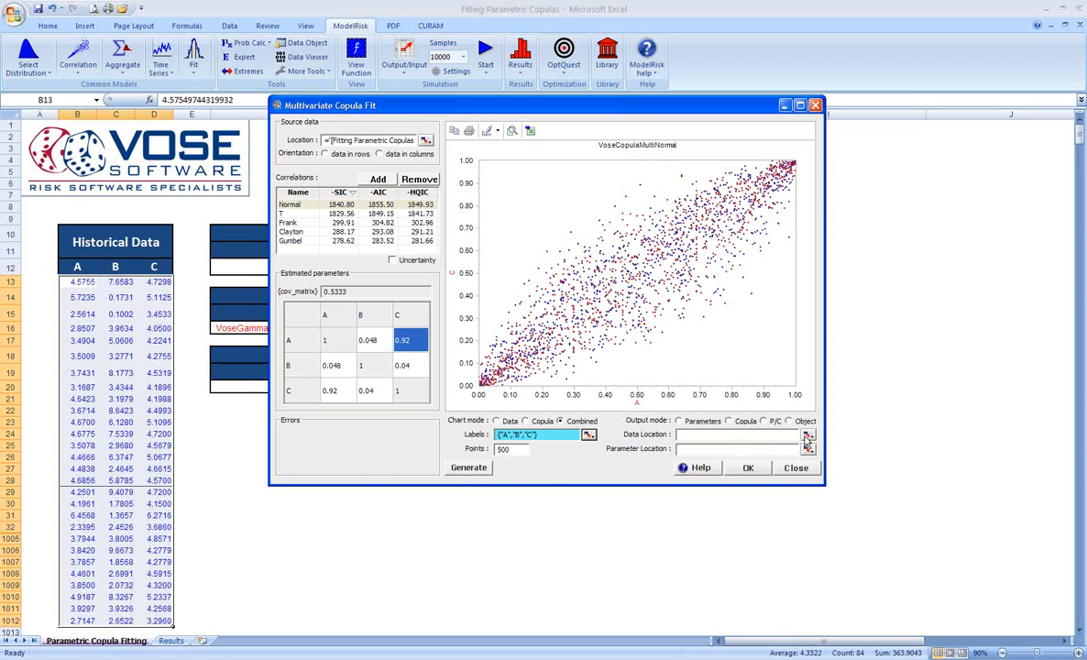
Output the Normal copula to cells F12:H12 and confirm with OK.
left_click(731, 421)
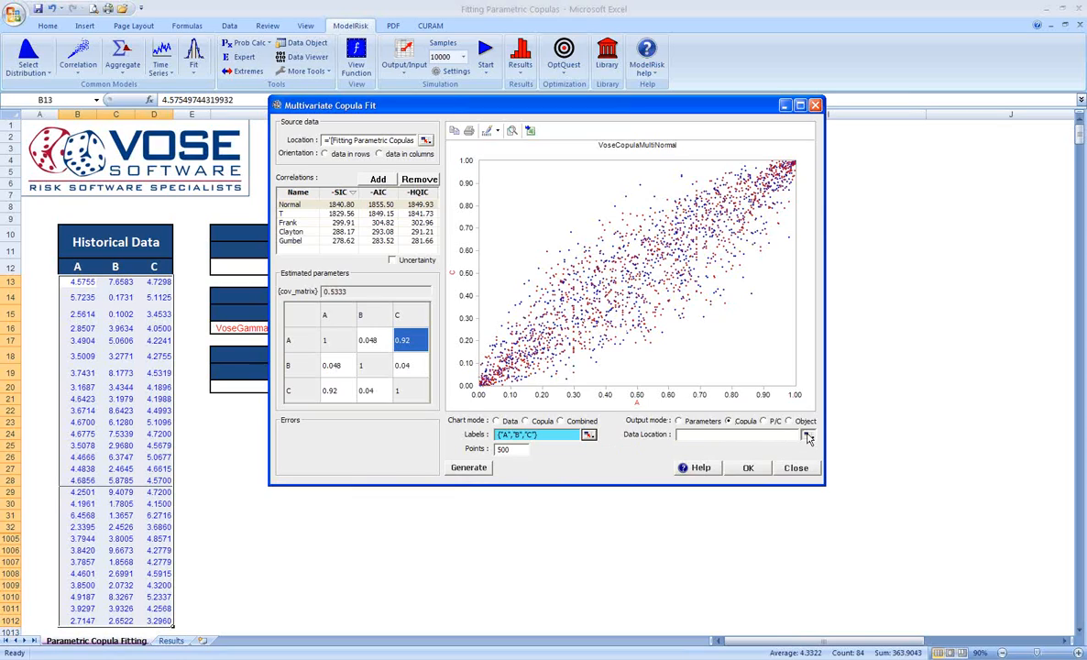
left_click(808, 433)
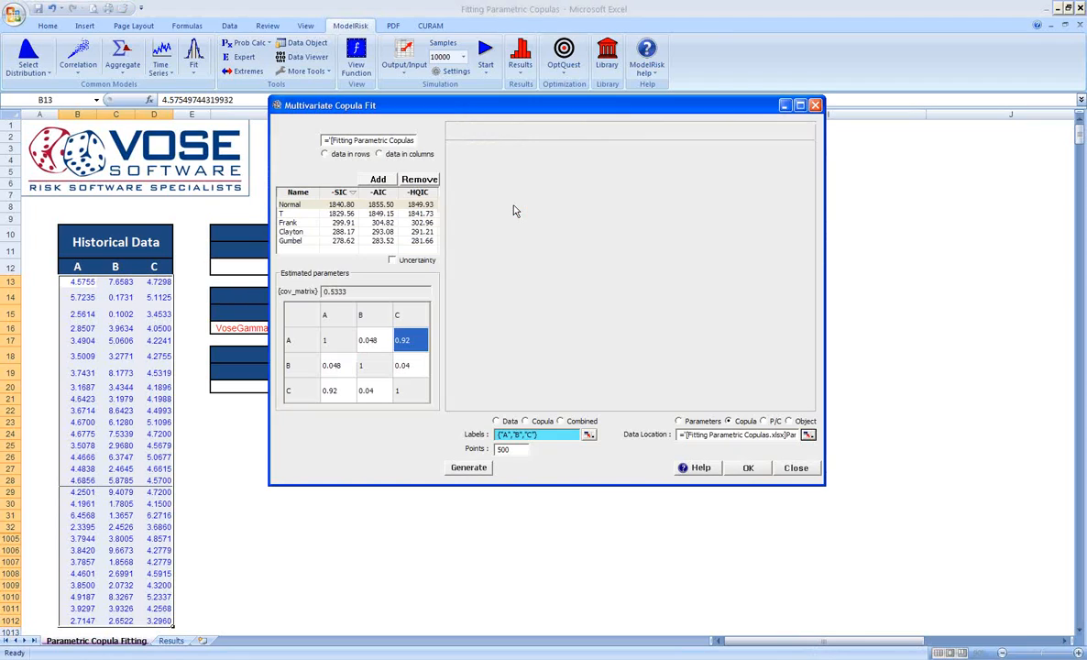
left_click(749, 467)
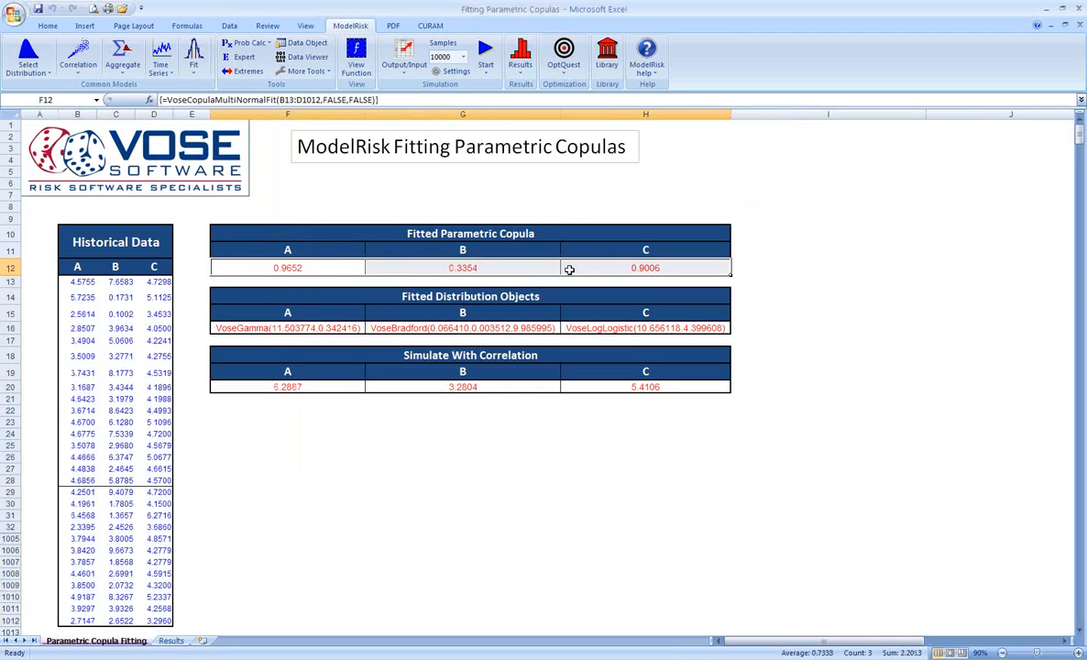
mouse_move(329, 270)
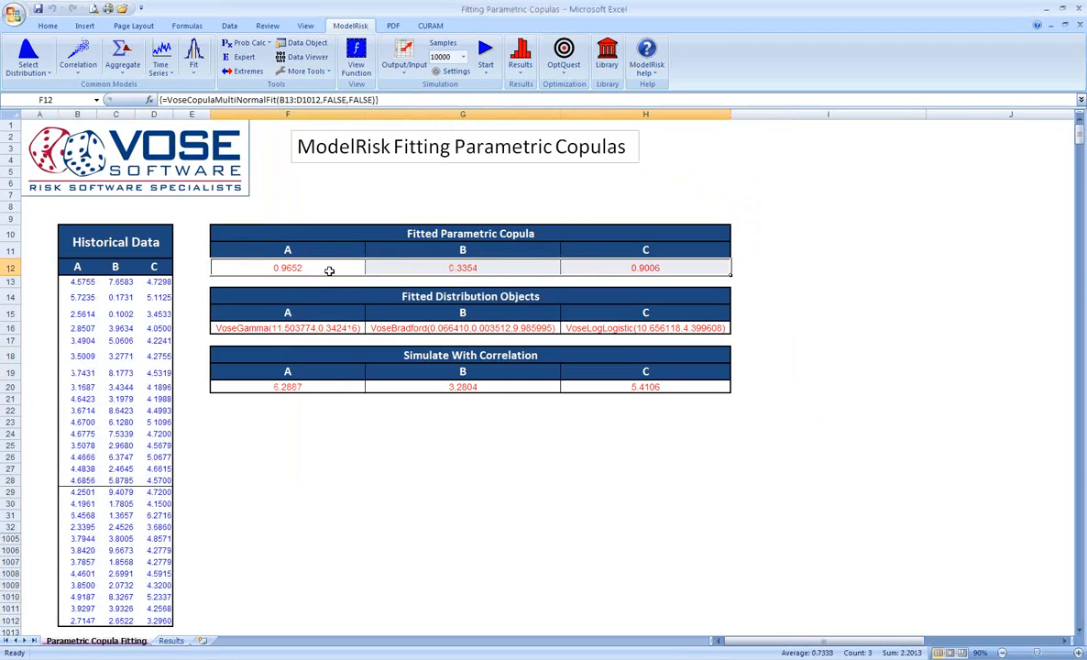
mouse_move(462, 265)
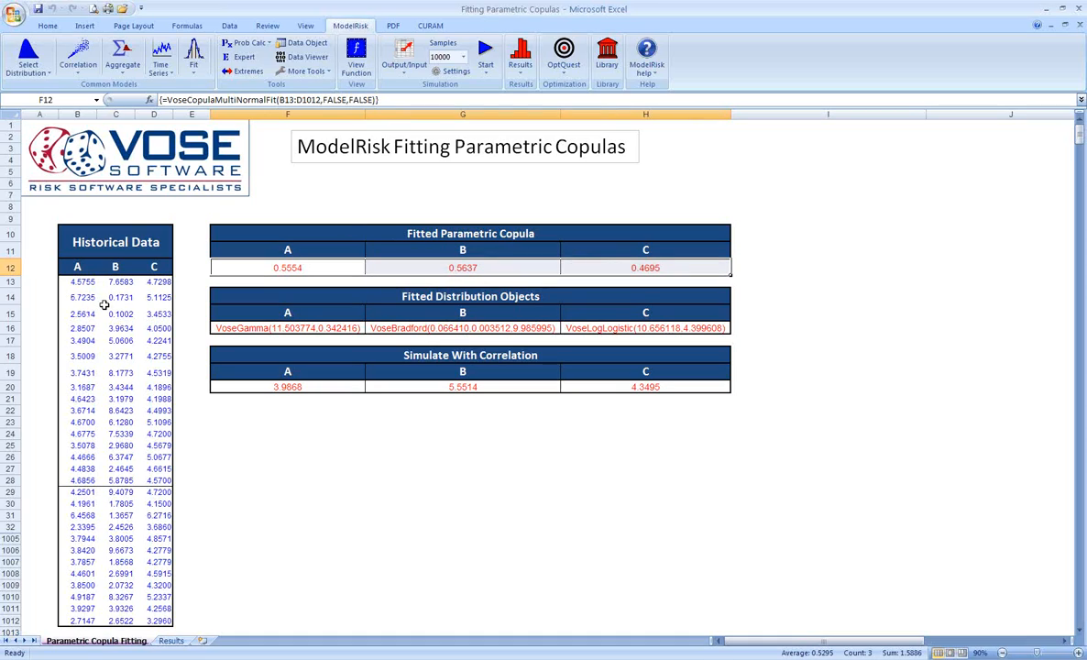
mouse_move(231, 328)
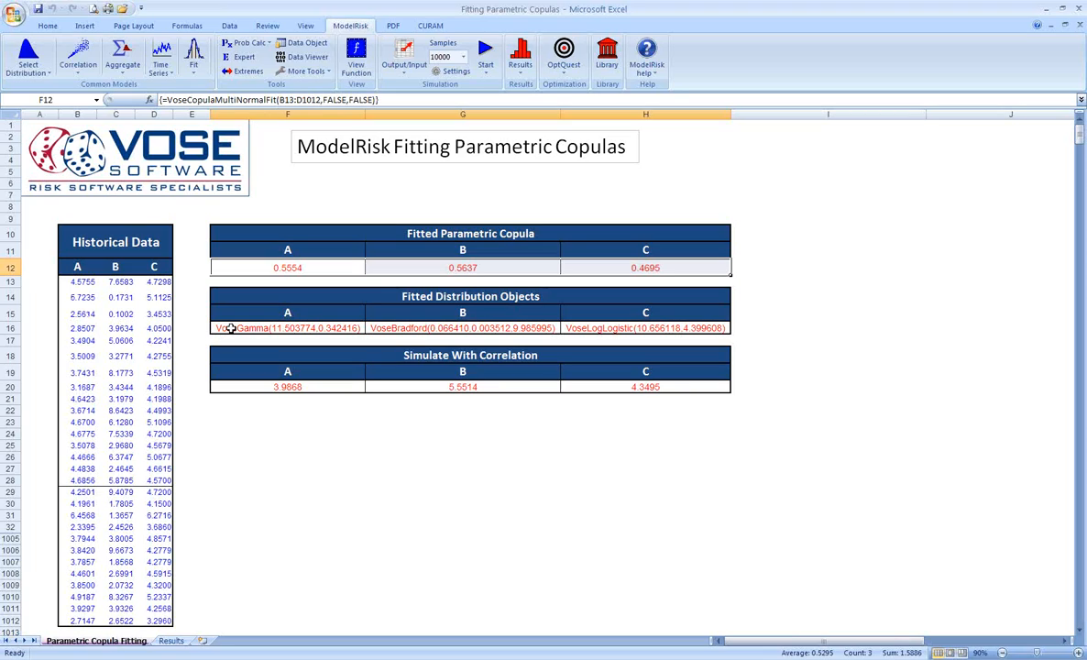
mouse_move(51, 593)
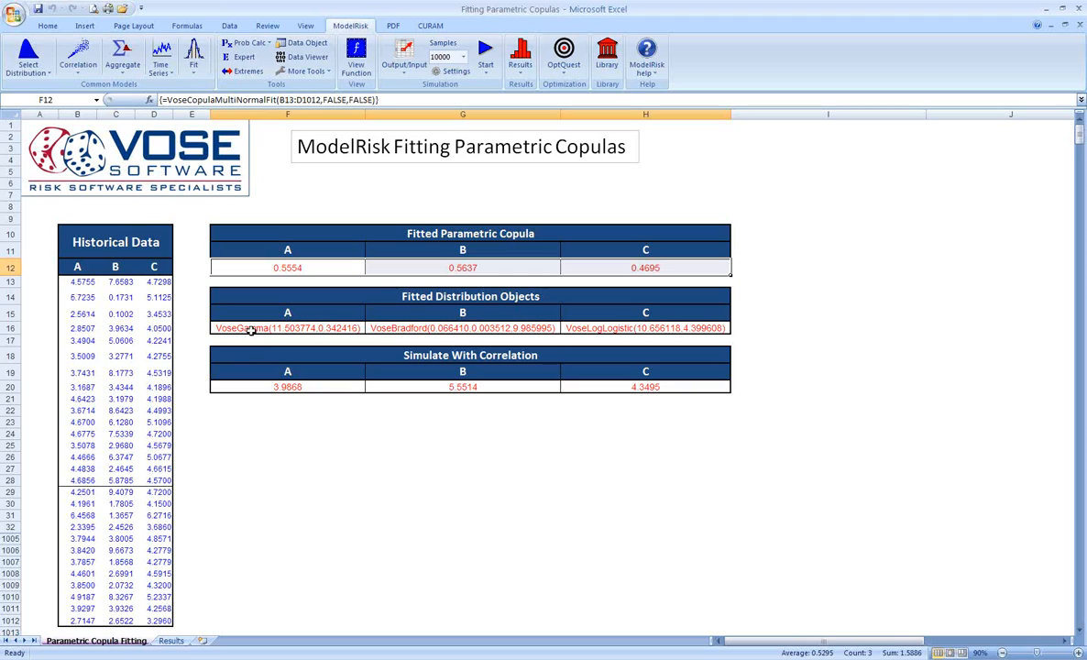
mouse_move(607, 331)
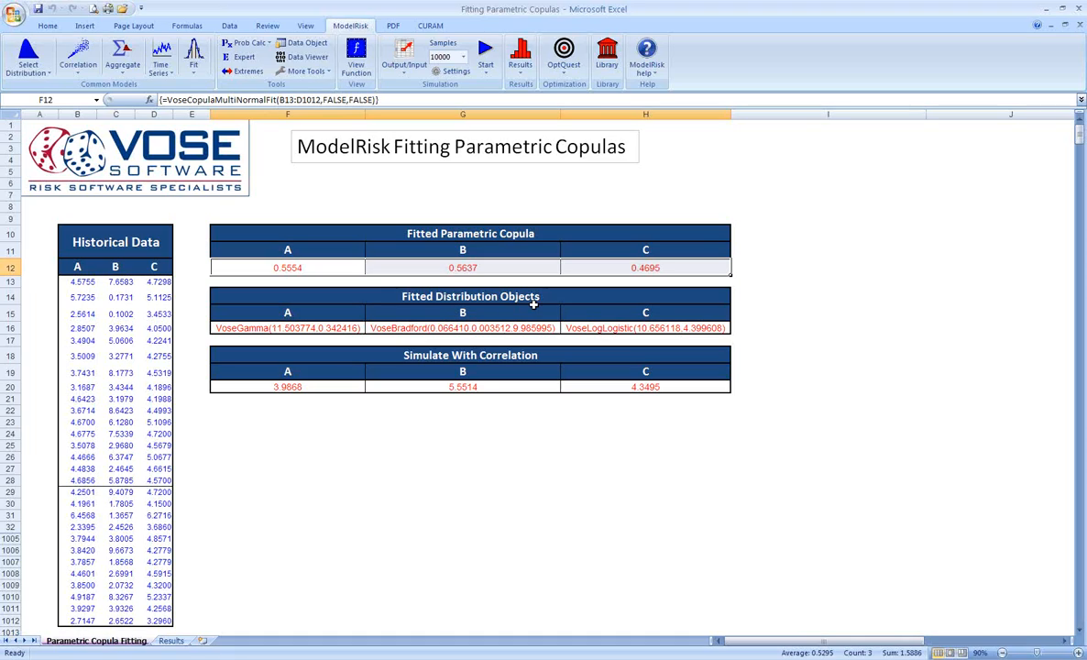
mouse_move(583, 316)
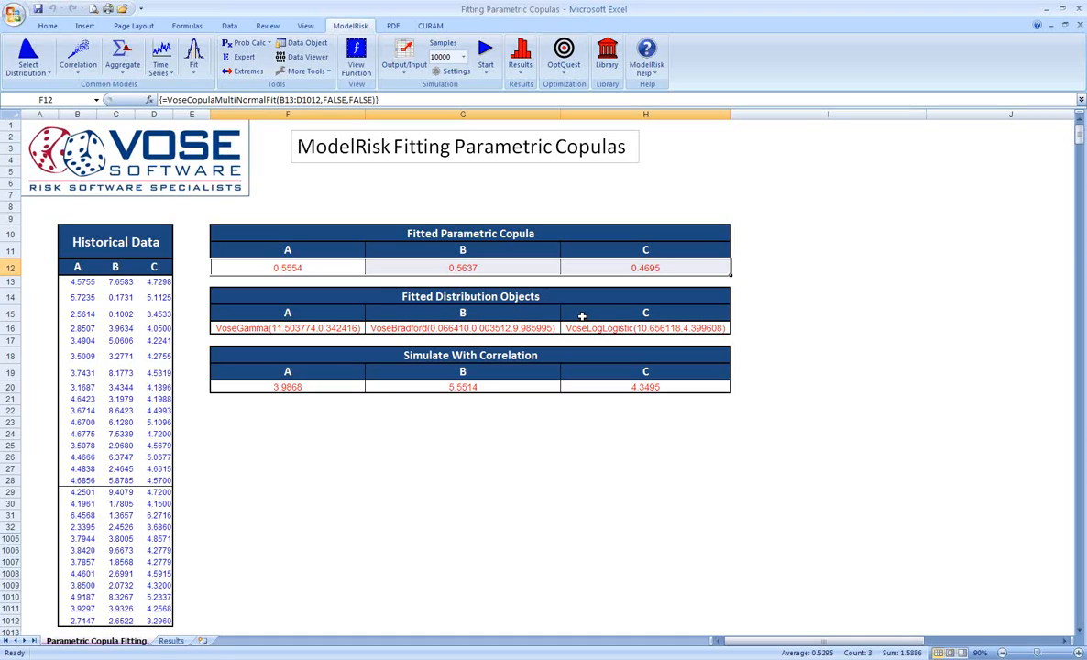
mouse_move(771, 303)
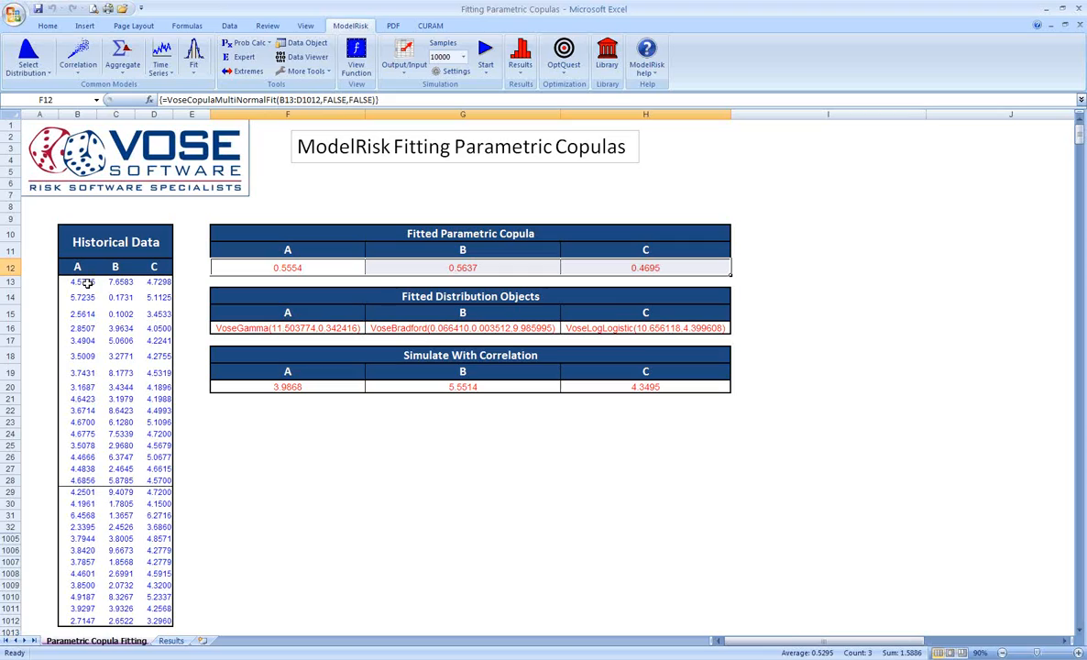
mouse_move(242, 328)
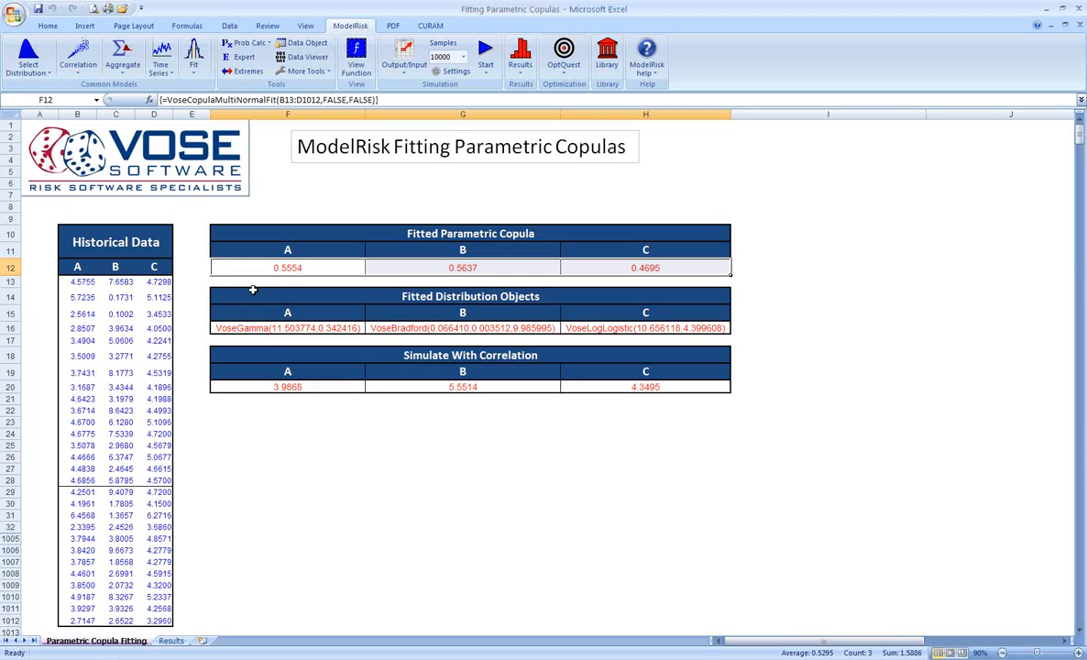
mouse_move(589, 270)
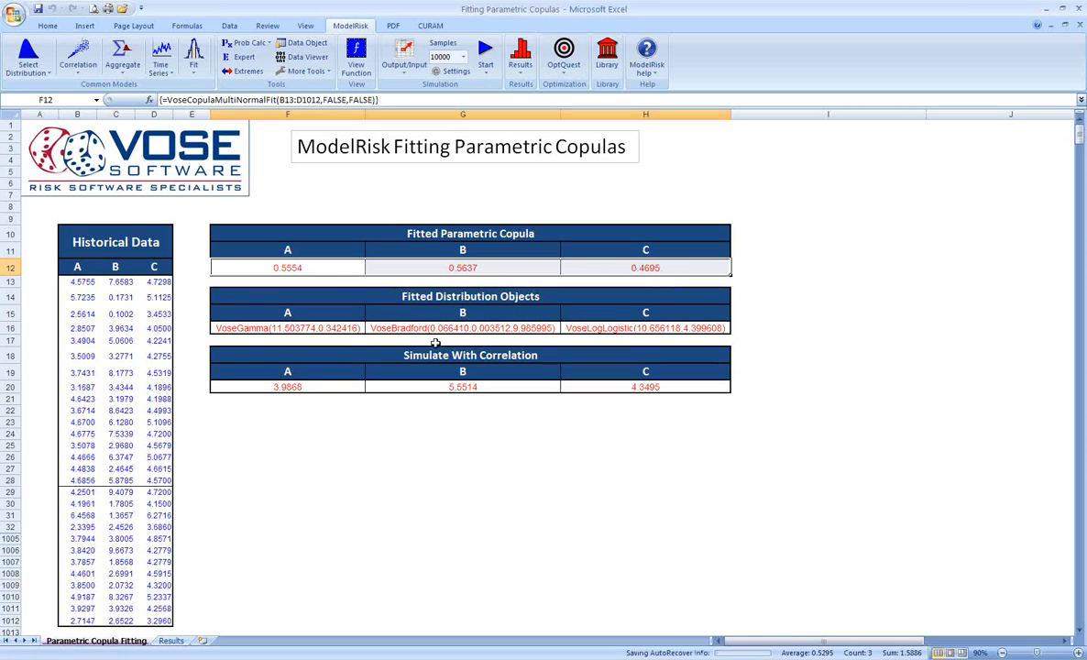
left_click(288, 386)
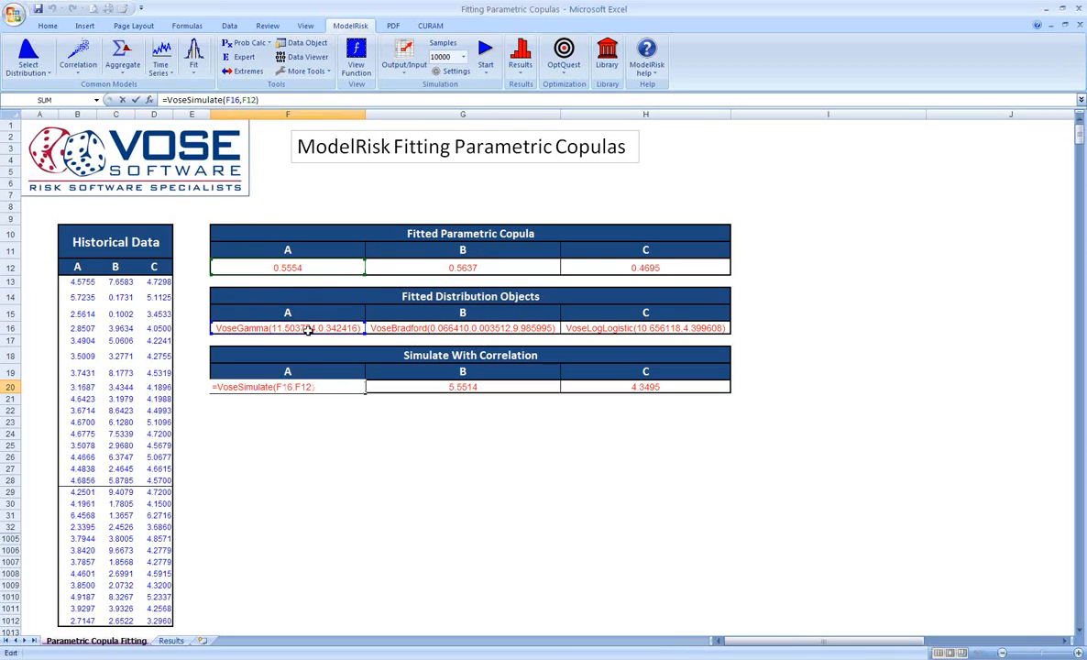
mouse_move(307, 330)
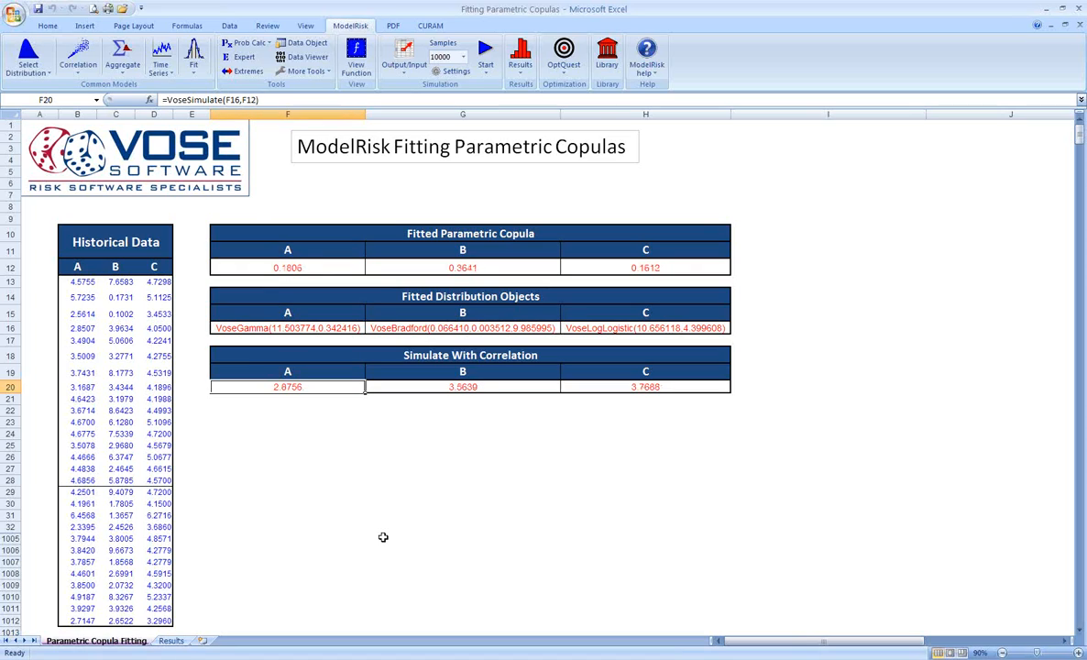
mouse_move(536, 341)
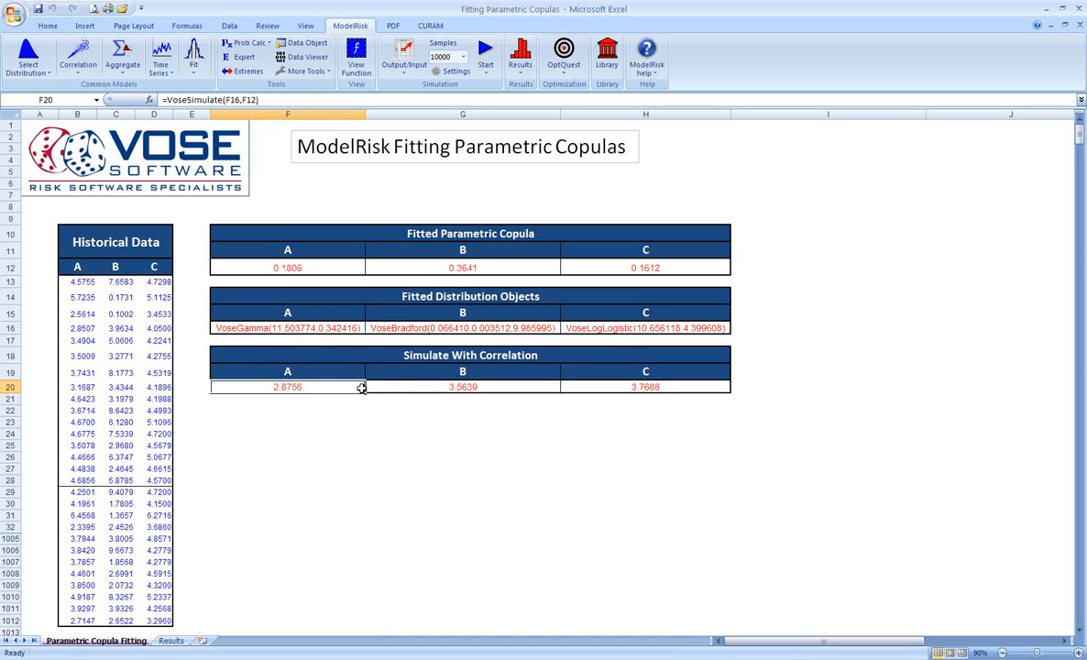
mouse_move(407, 386)
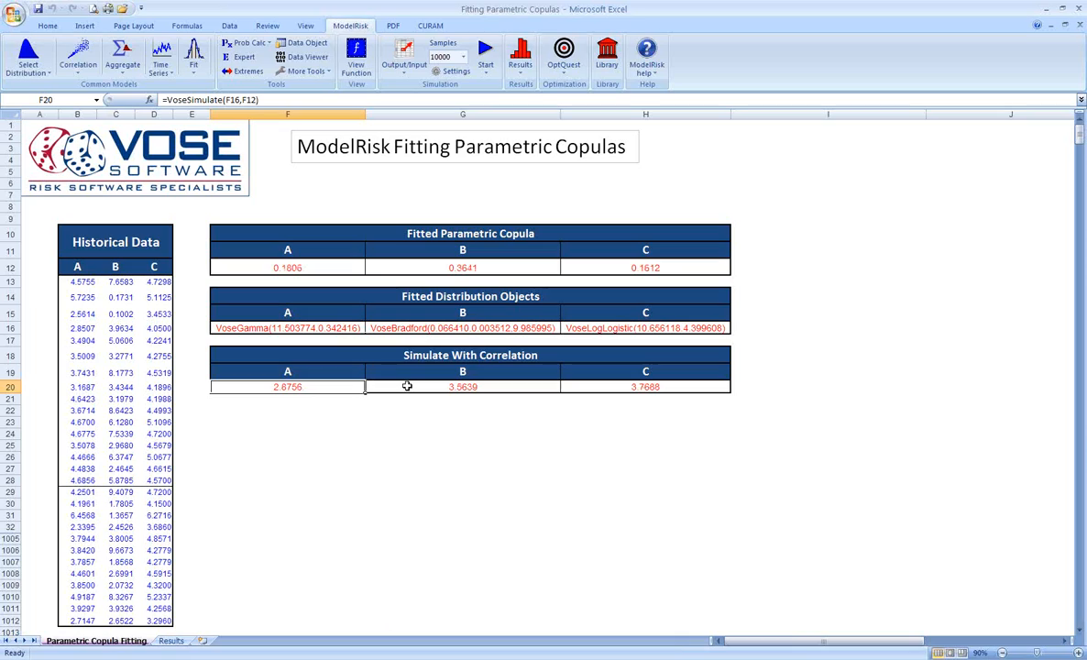
mouse_move(193, 326)
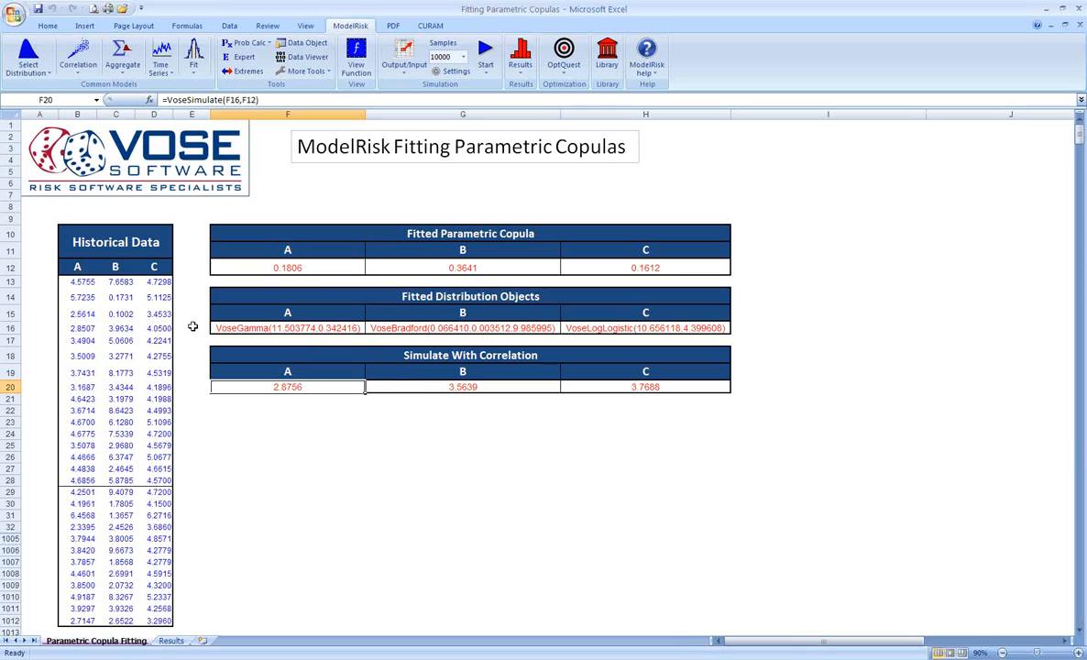
mouse_move(184, 411)
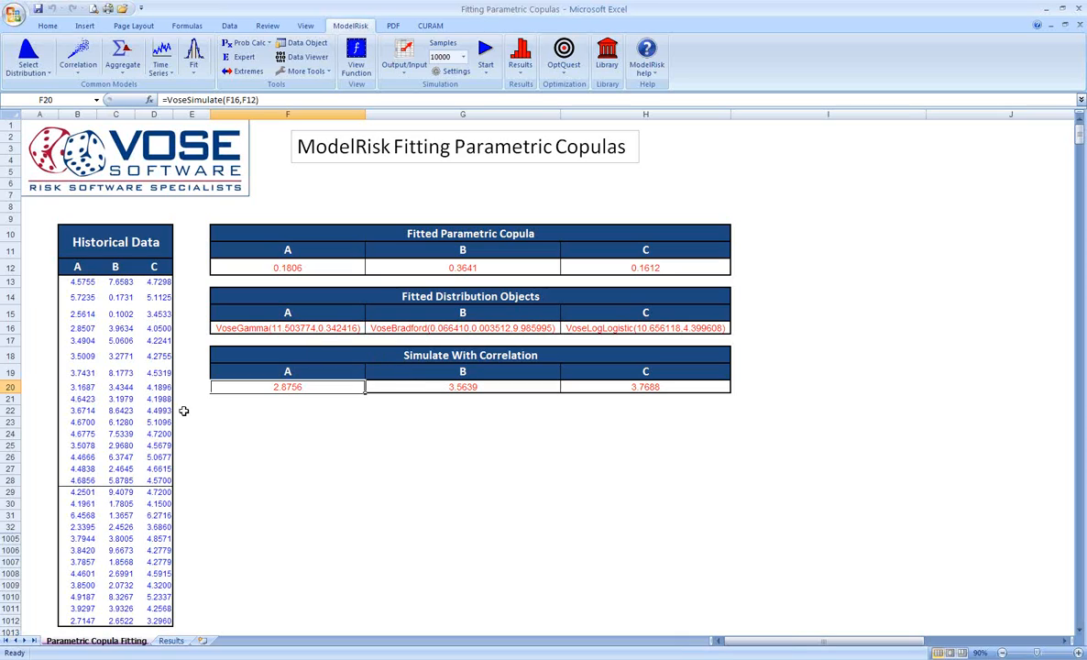
left_click(462, 401)
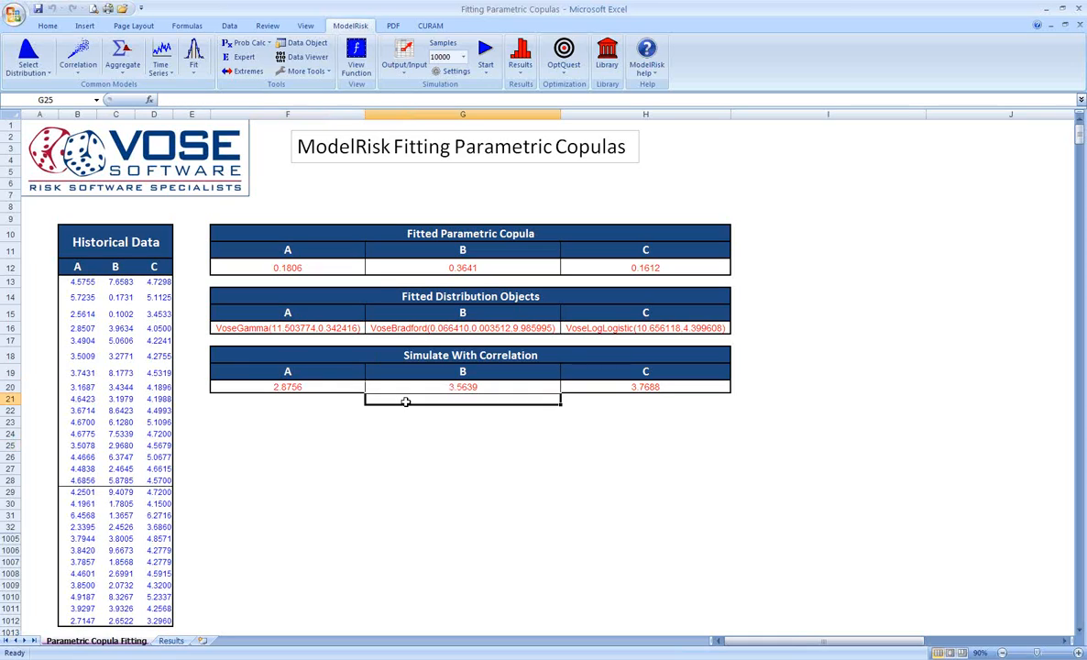
left_click(288, 398)
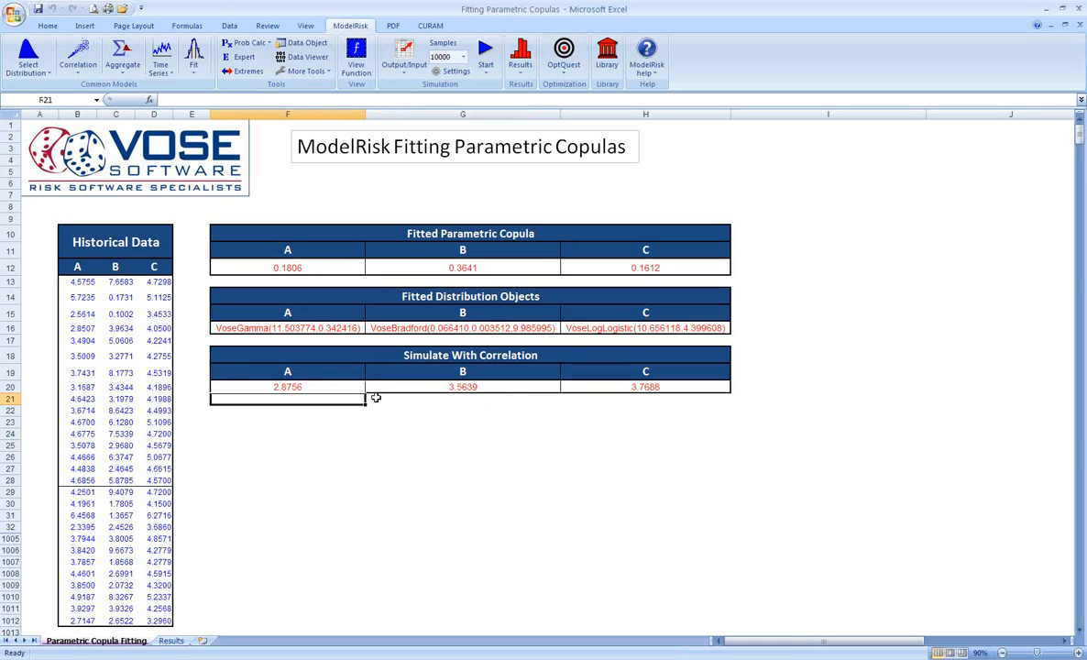
mouse_move(385, 406)
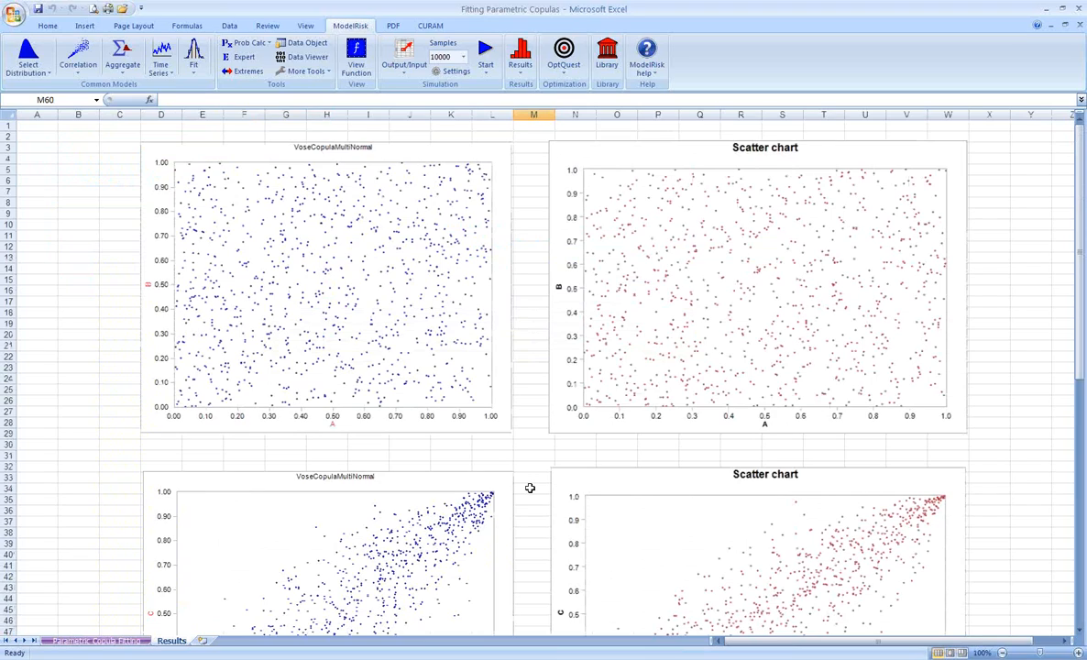
mouse_move(261, 173)
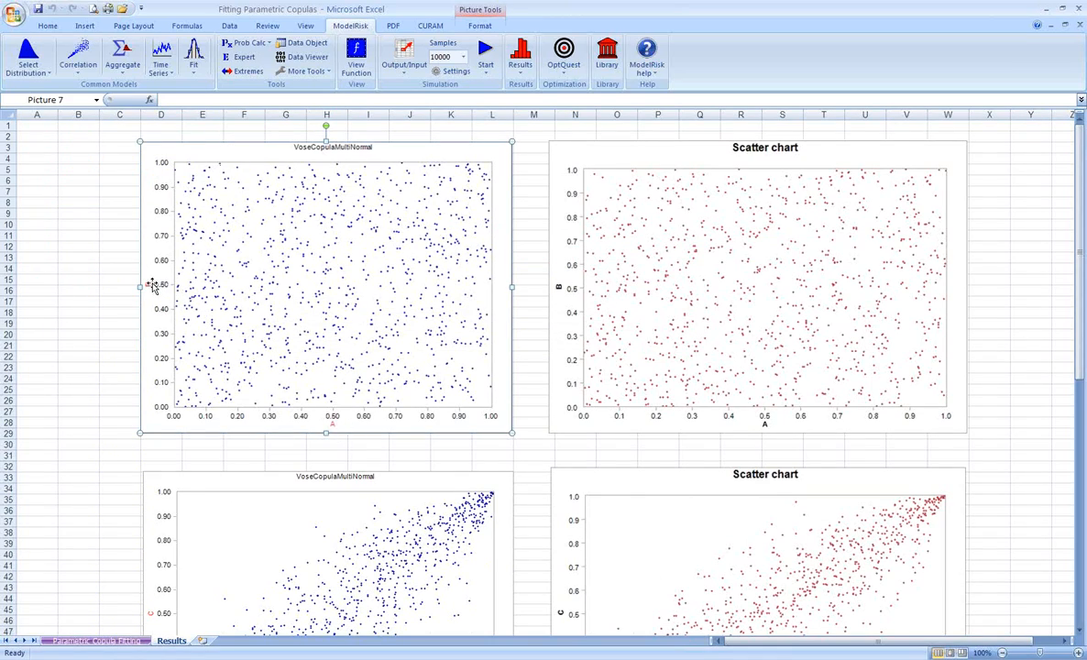
mouse_move(357, 385)
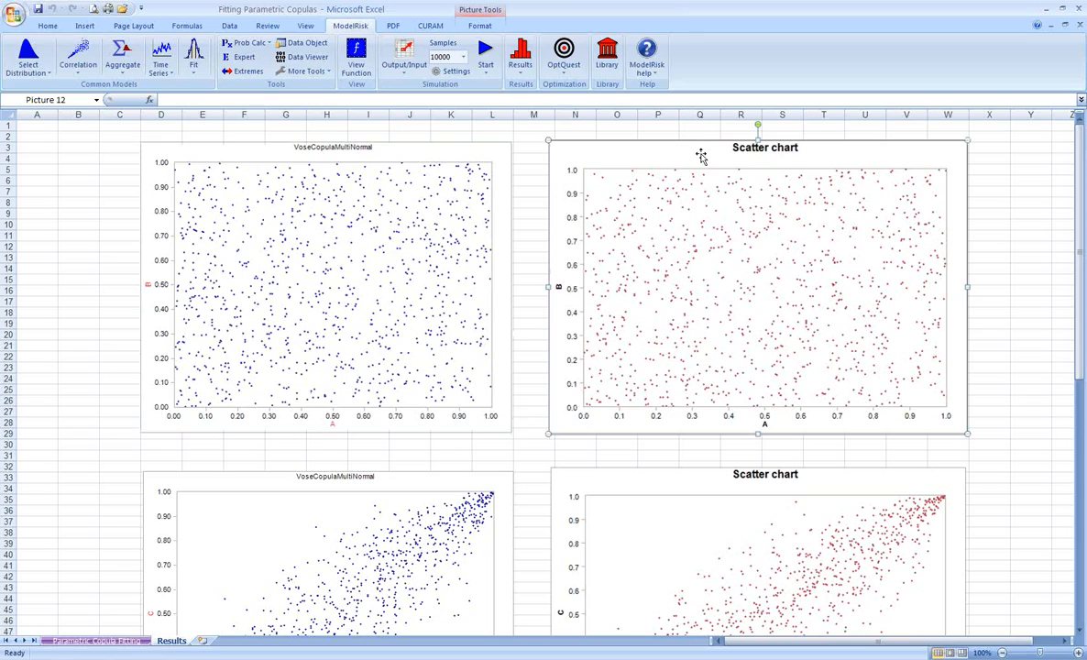
mouse_move(777, 415)
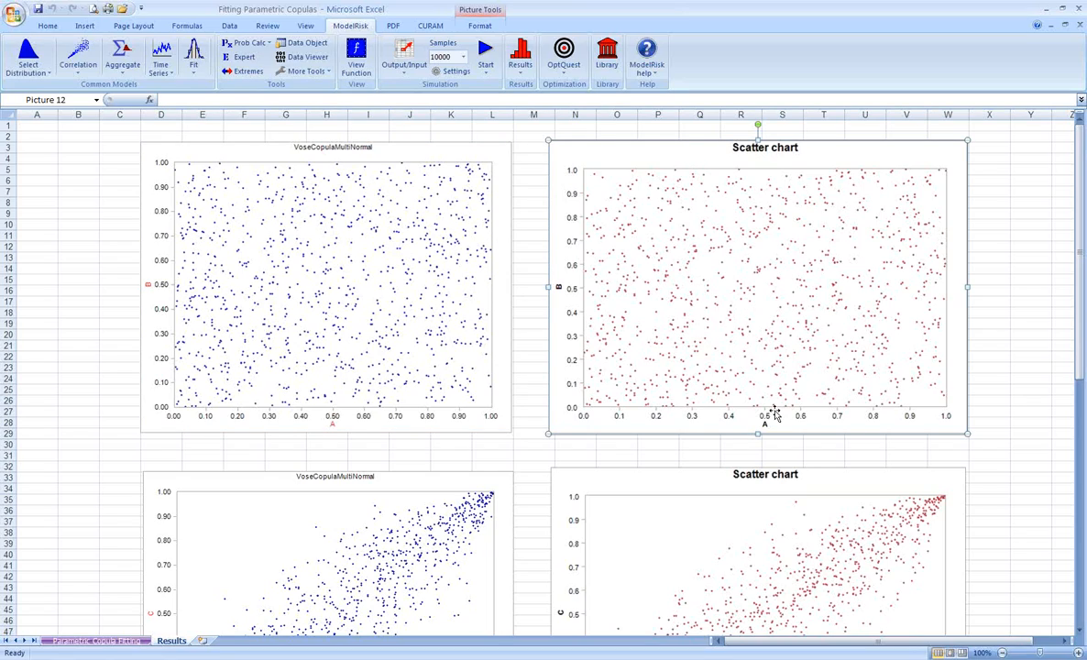
mouse_move(814, 275)
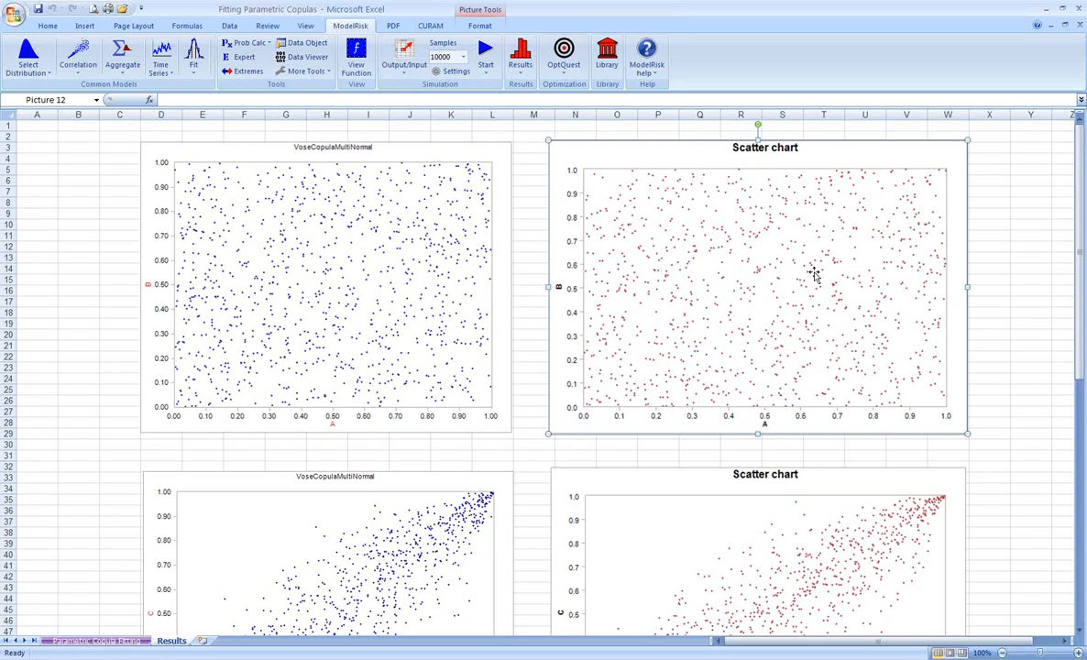
mouse_move(692, 303)
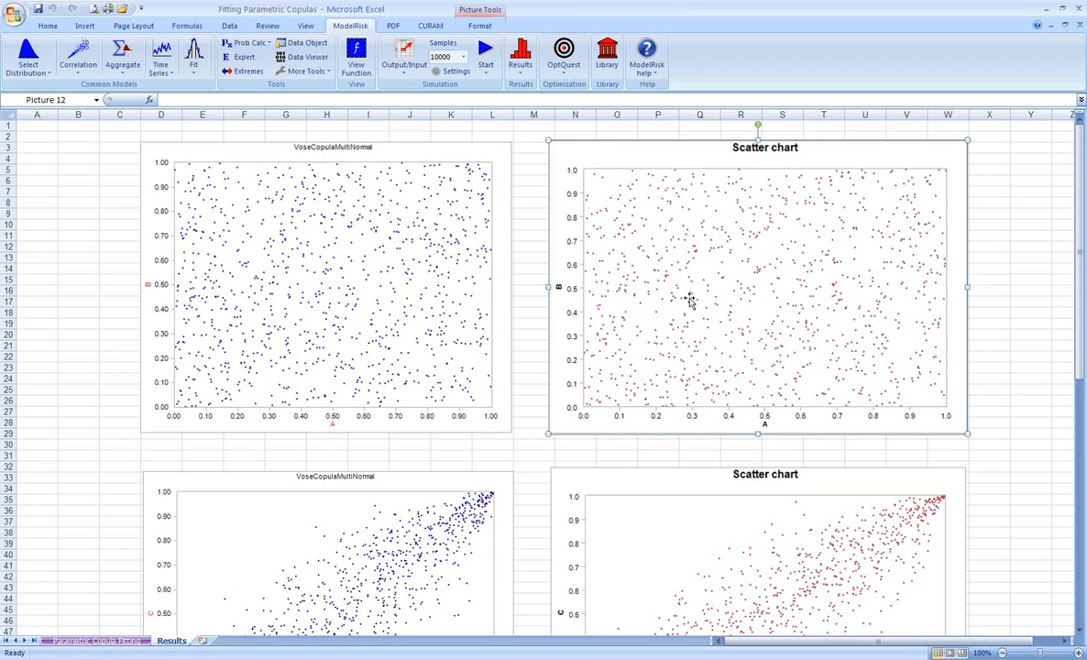
mouse_move(271, 279)
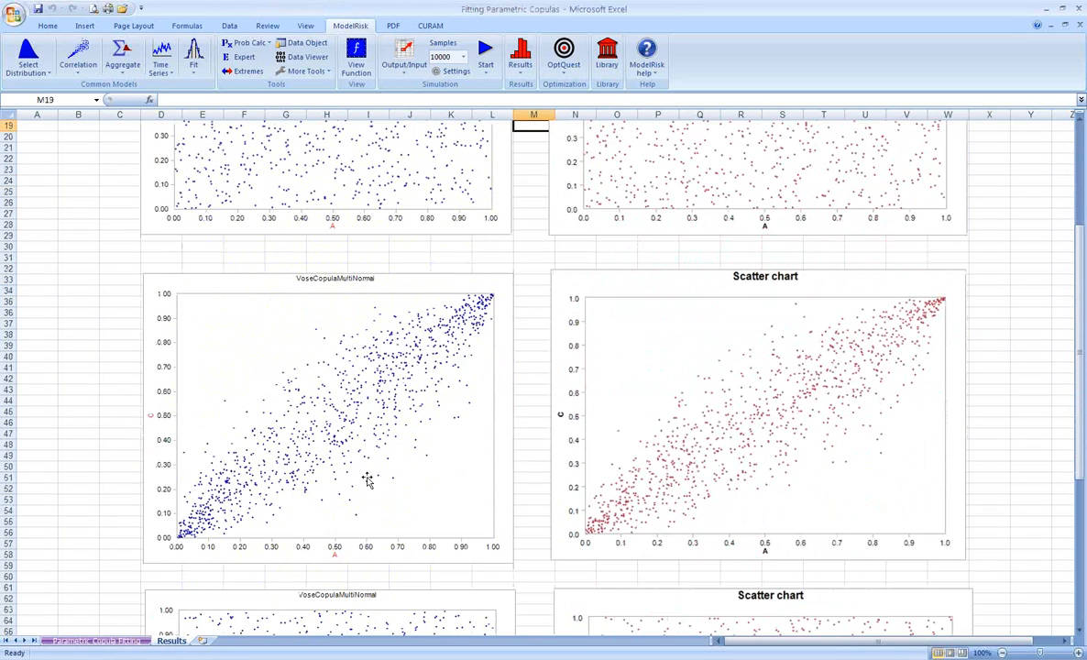
mouse_move(333, 563)
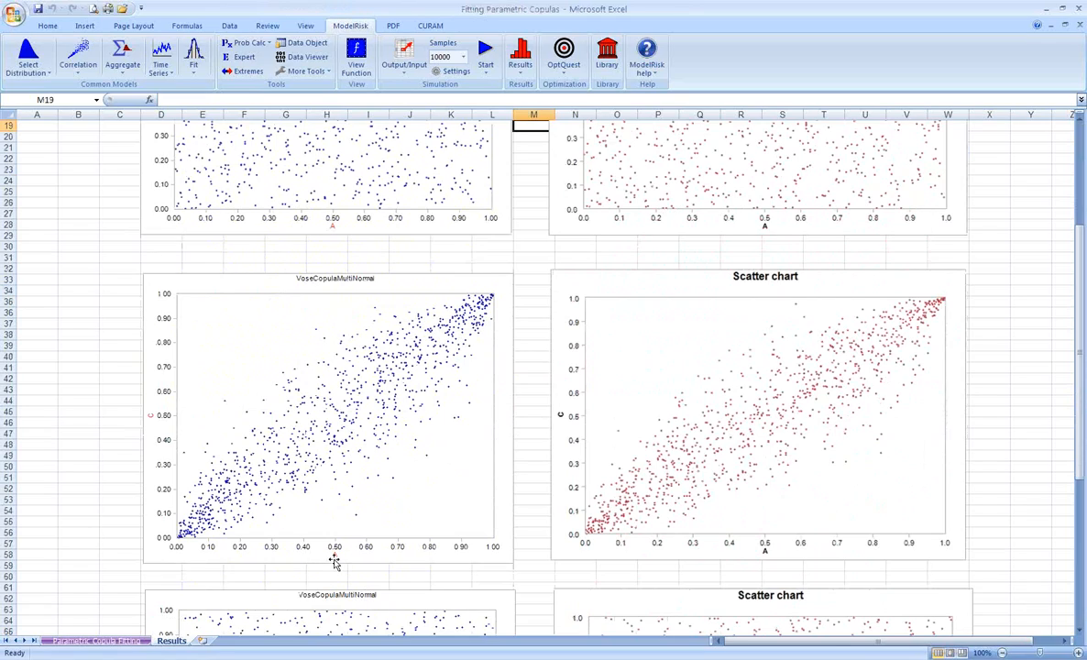
mouse_move(169, 425)
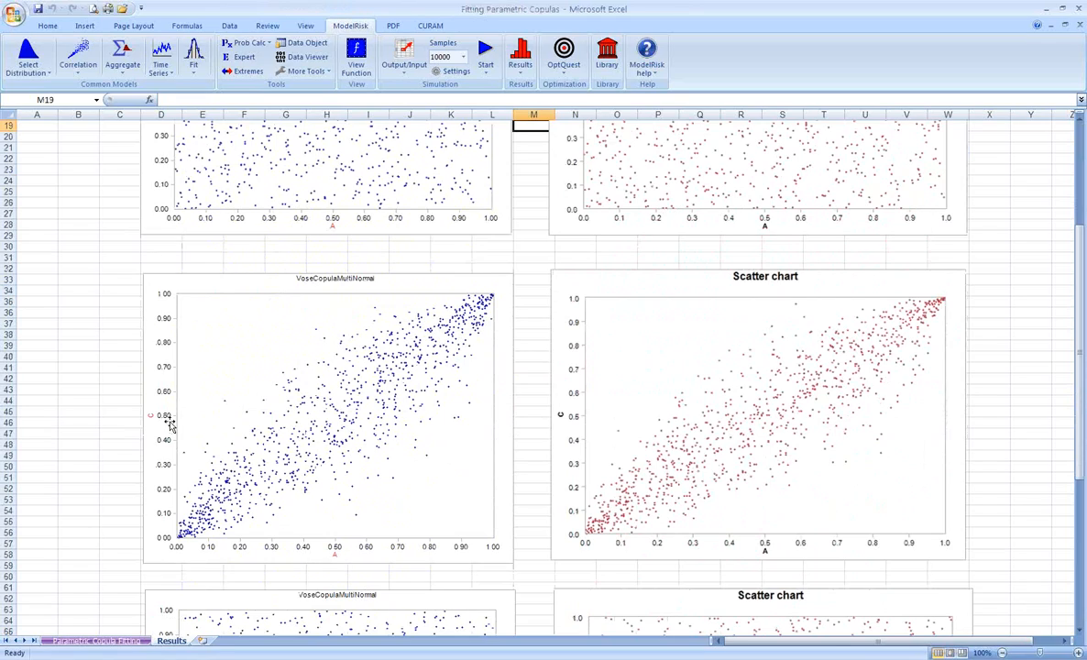
mouse_move(438, 398)
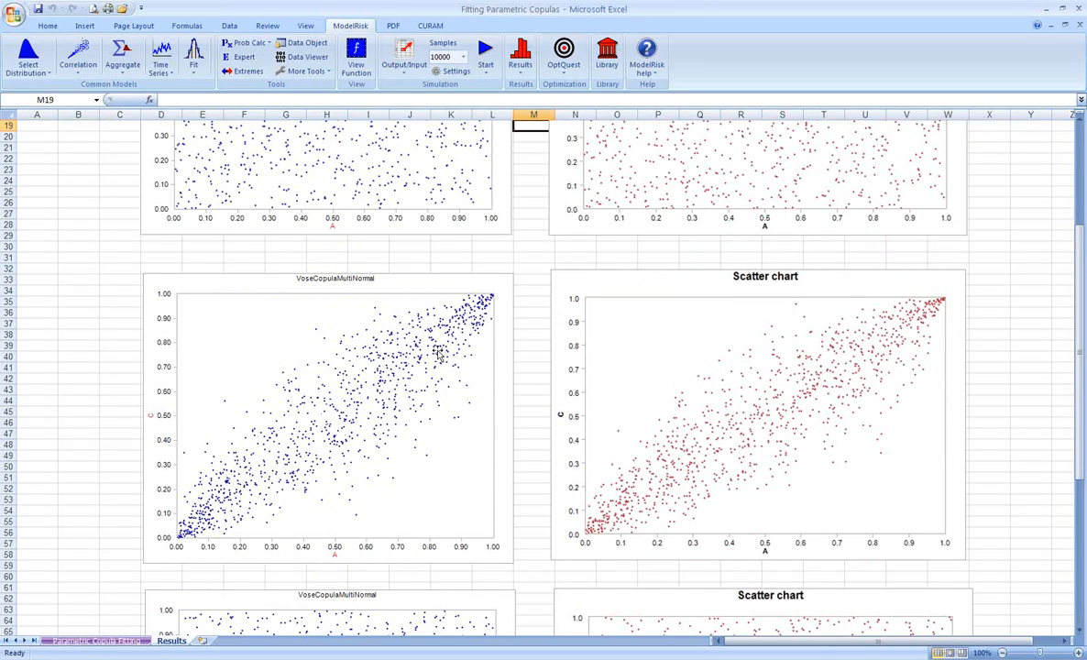
mouse_move(257, 385)
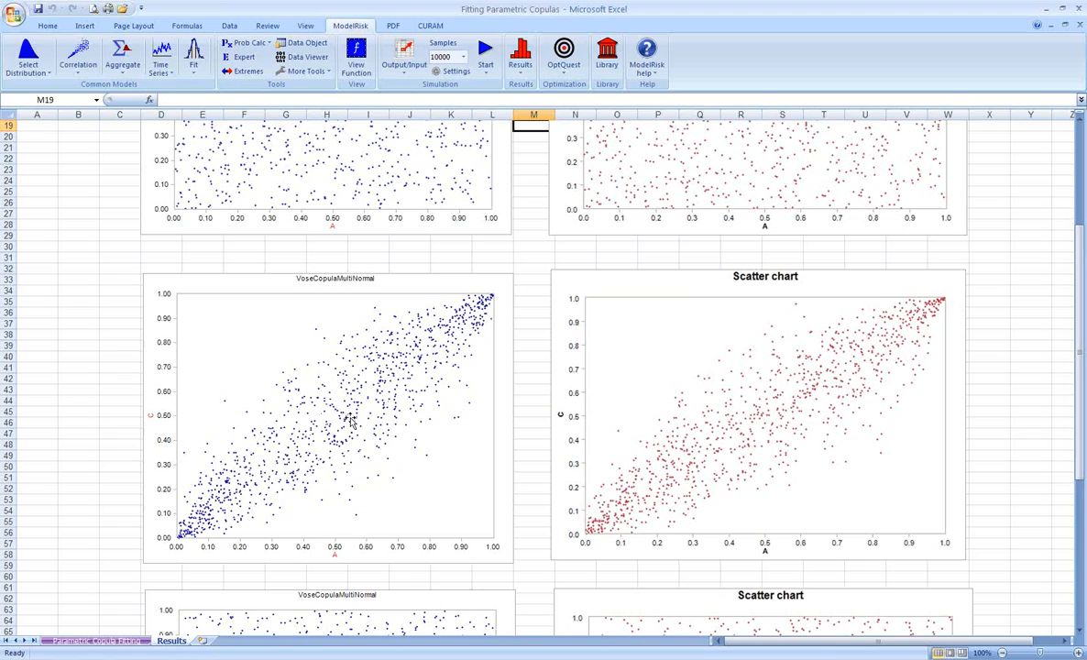
mouse_move(688, 456)
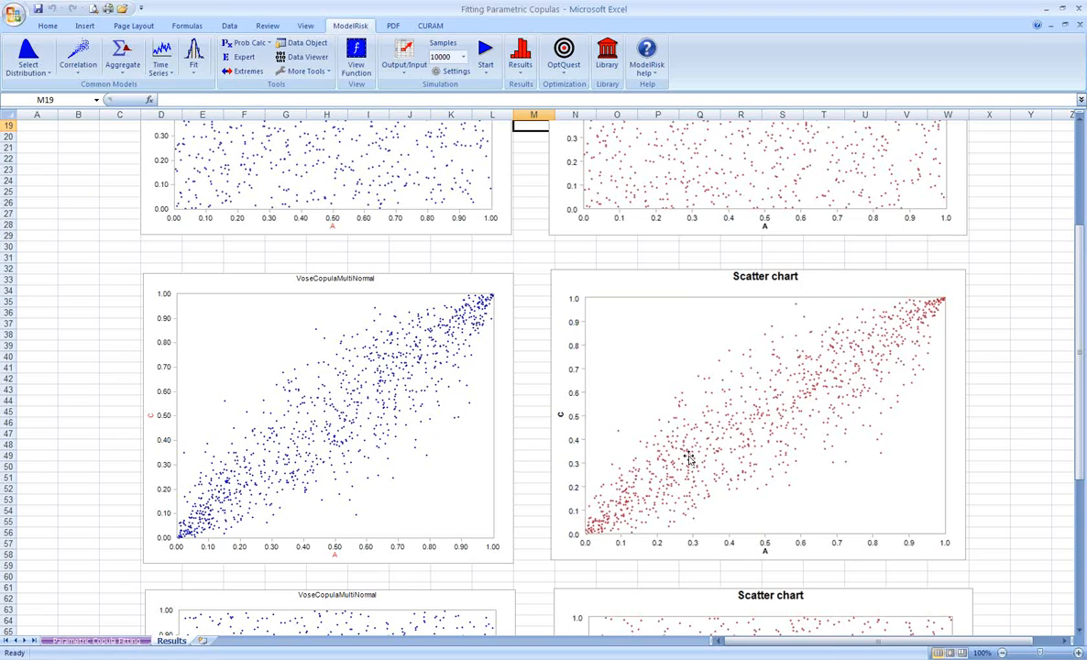
mouse_move(578, 495)
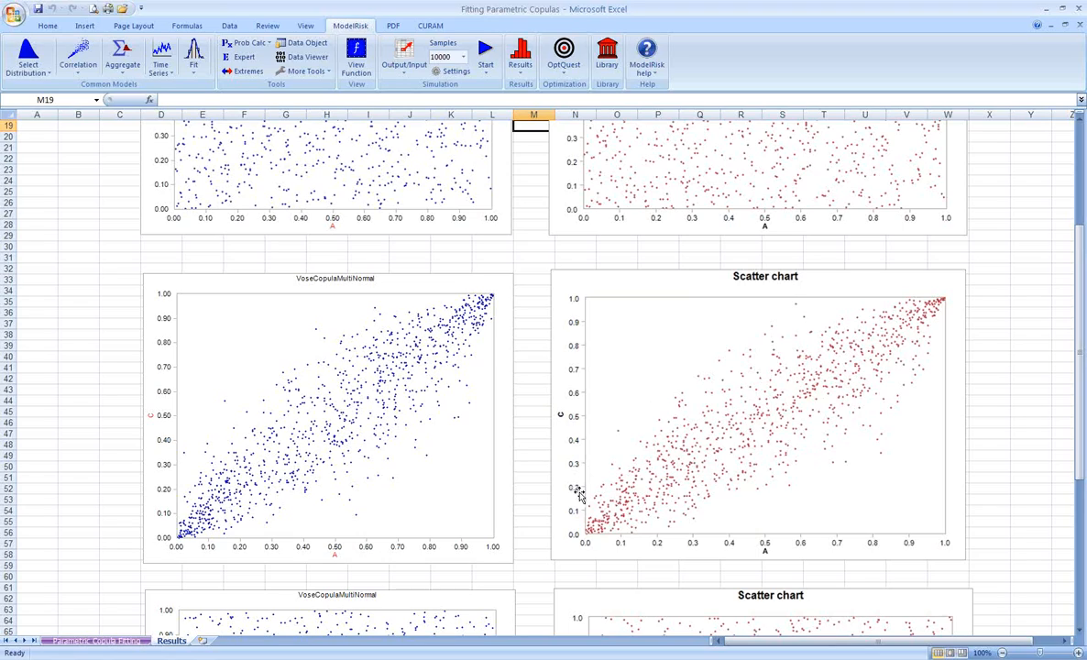
mouse_move(590, 534)
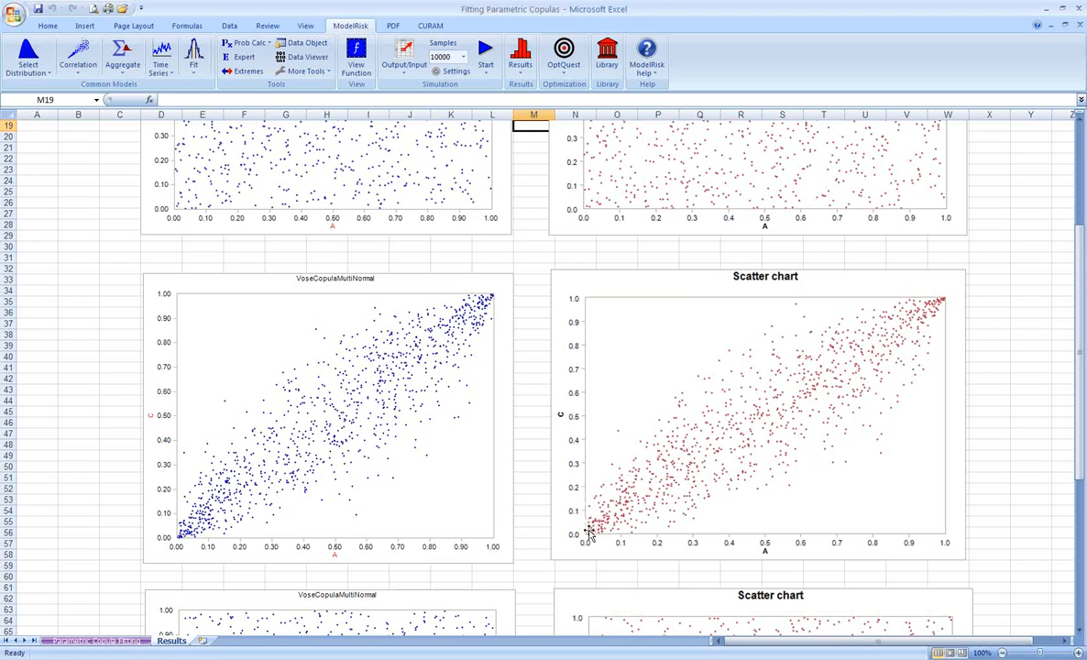
mouse_move(929, 338)
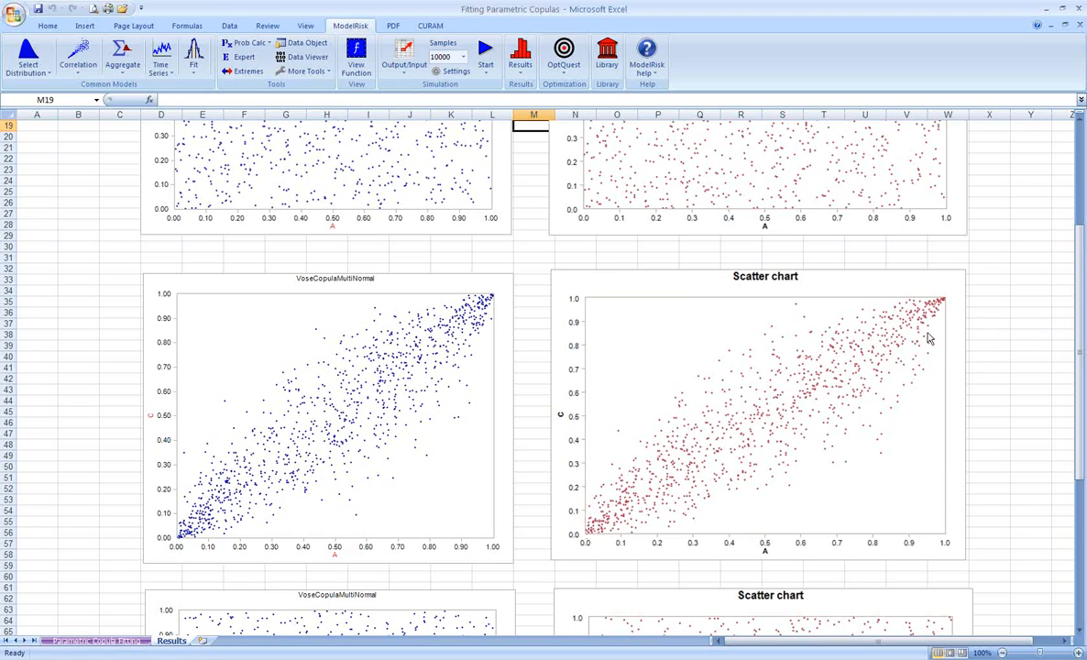
mouse_move(752, 385)
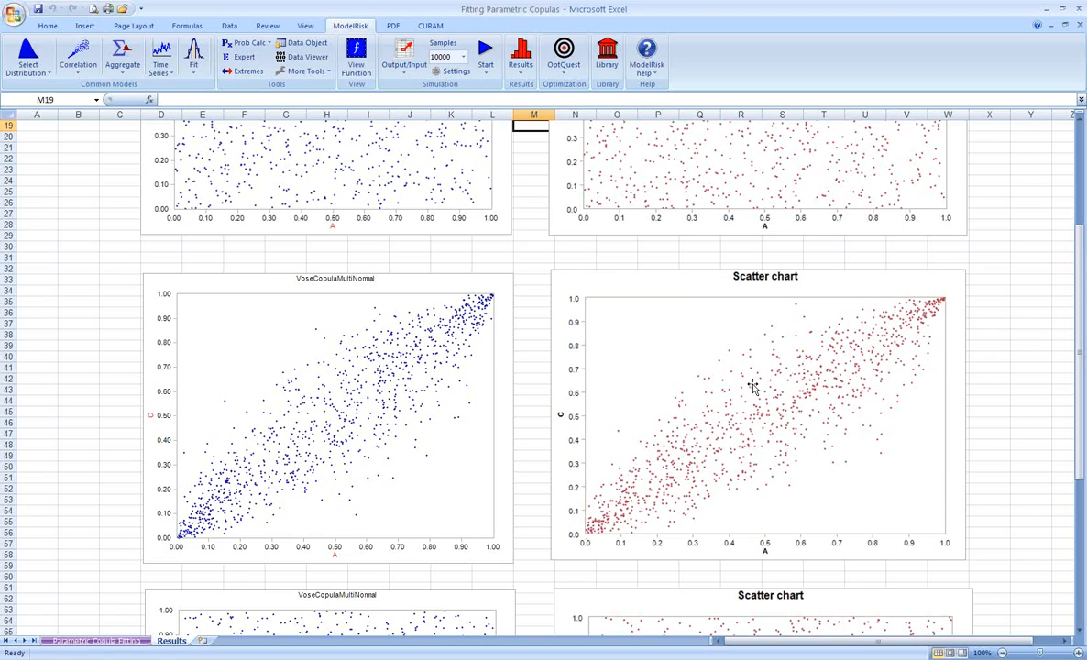
scroll("down", 3)
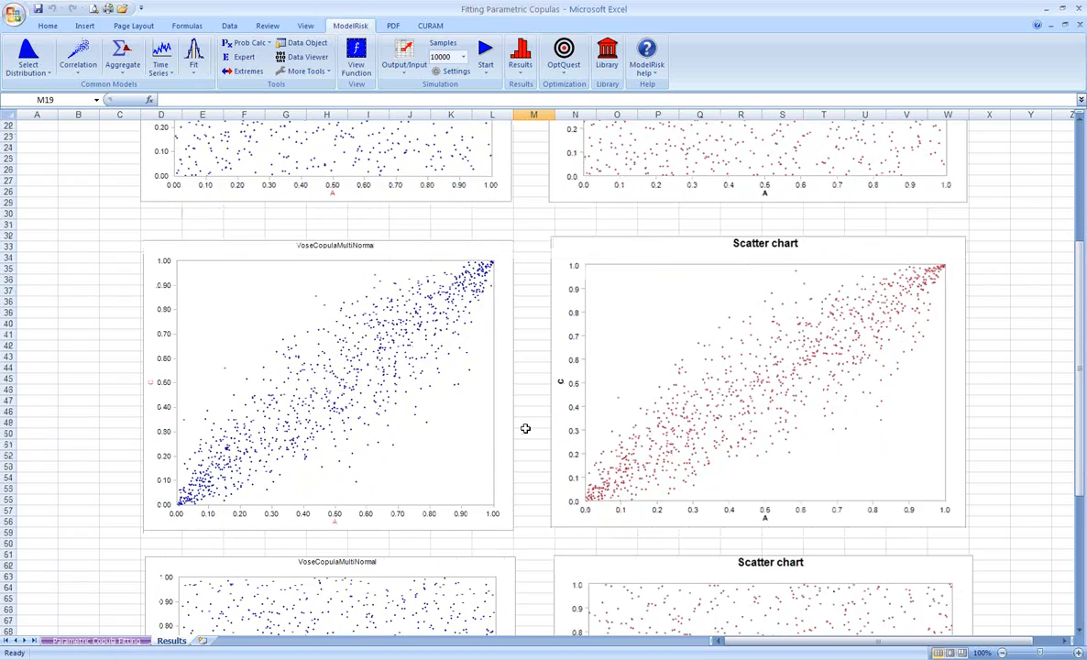
scroll("down", 3)
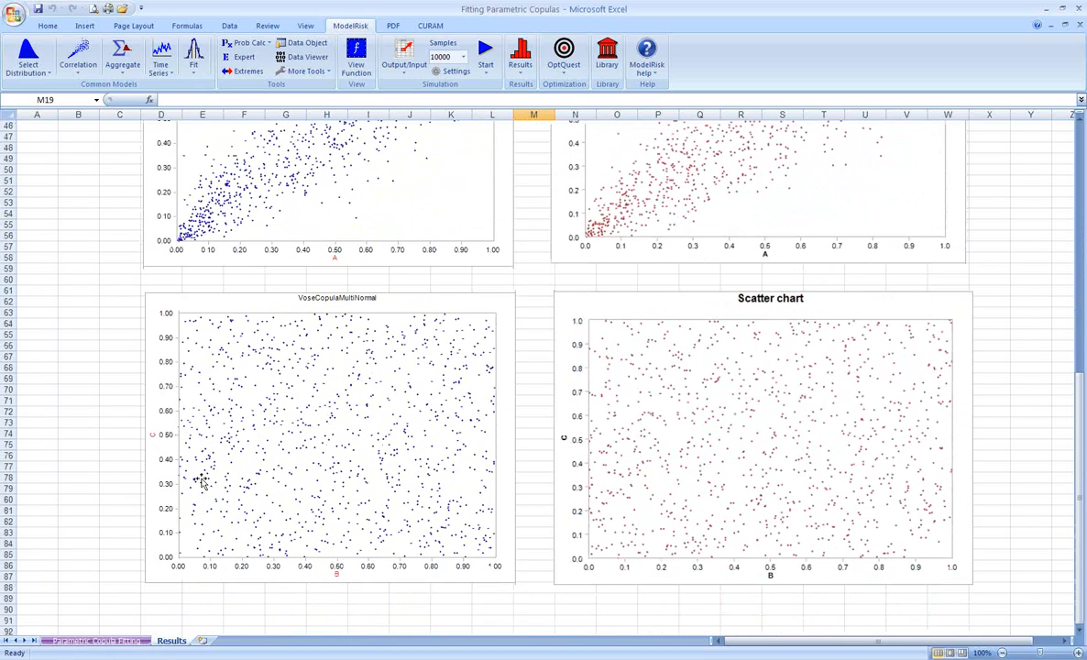
mouse_move(573, 445)
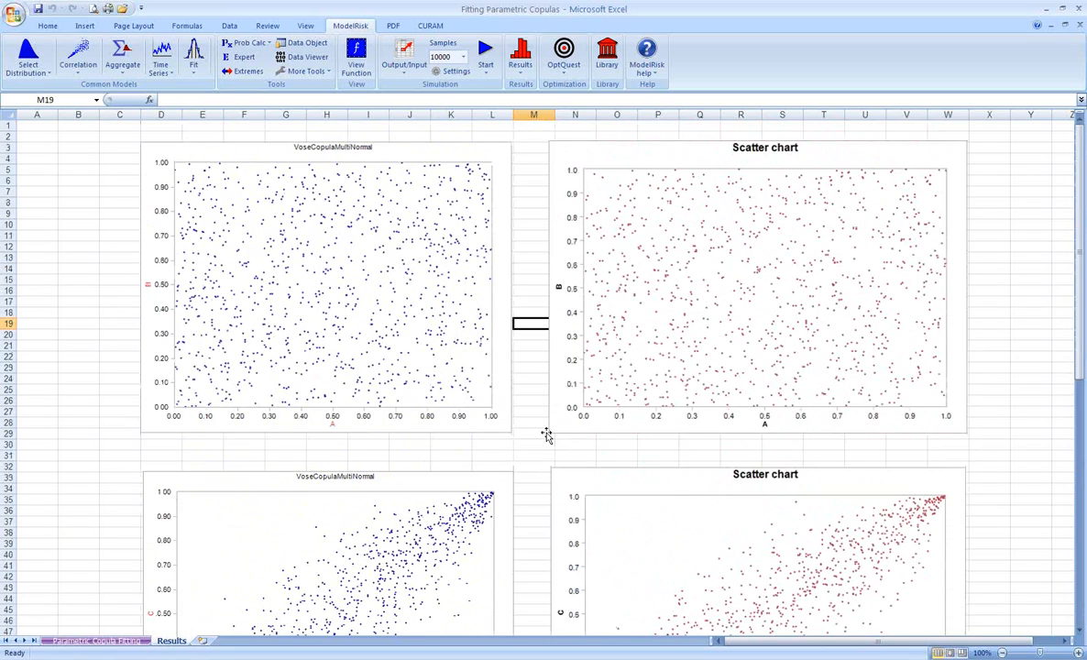
mouse_move(549, 413)
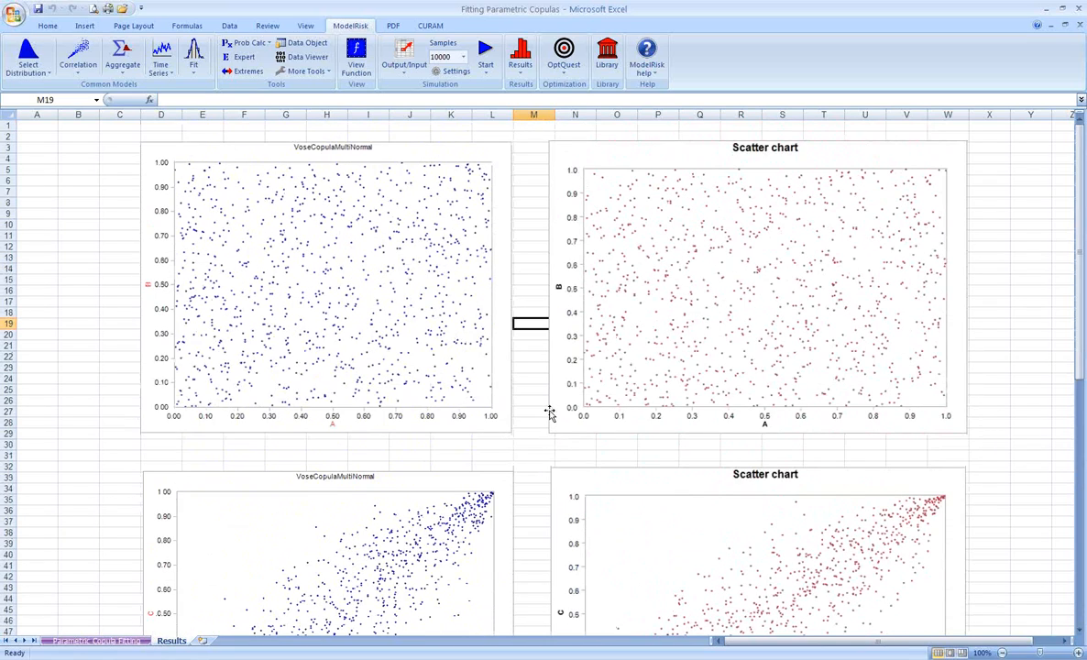
scroll("down", 3)
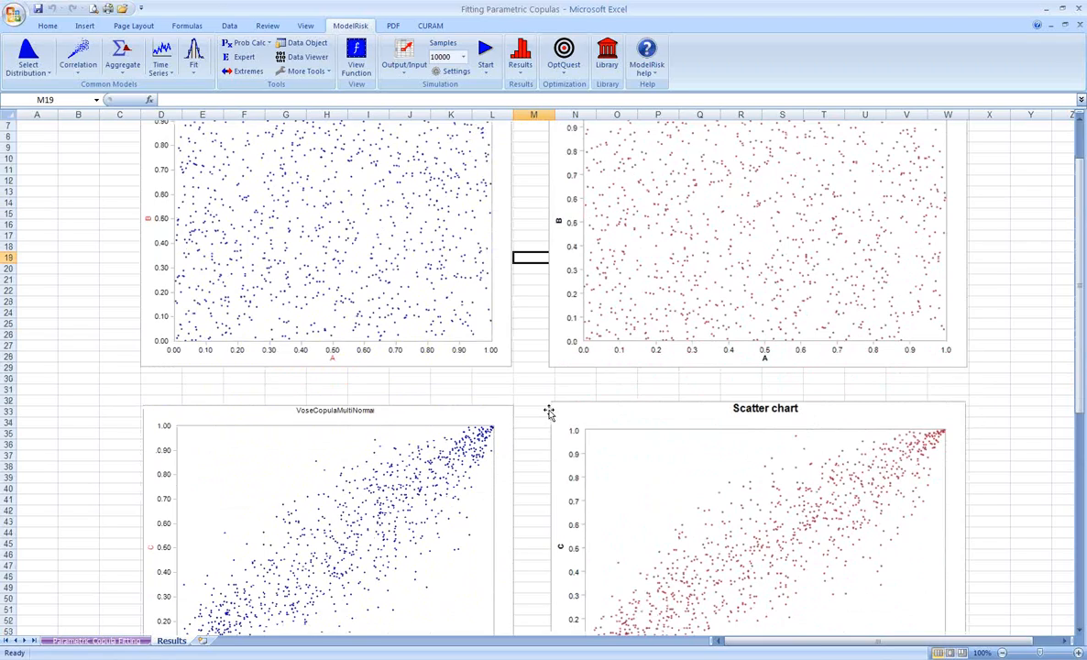
mouse_move(548, 412)
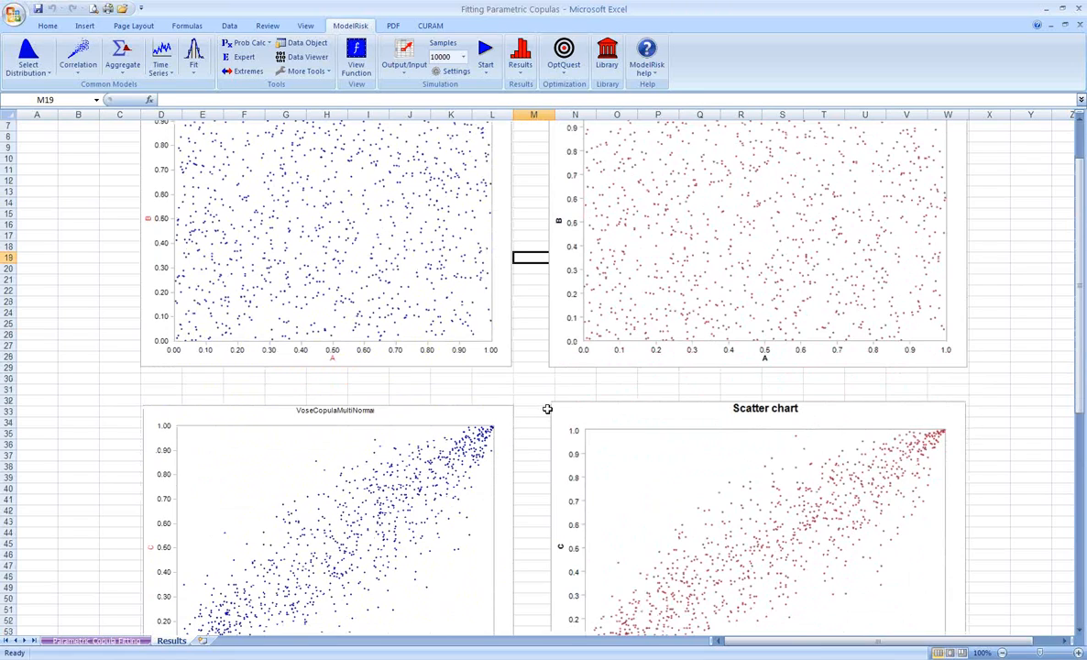
scroll("down", 3)
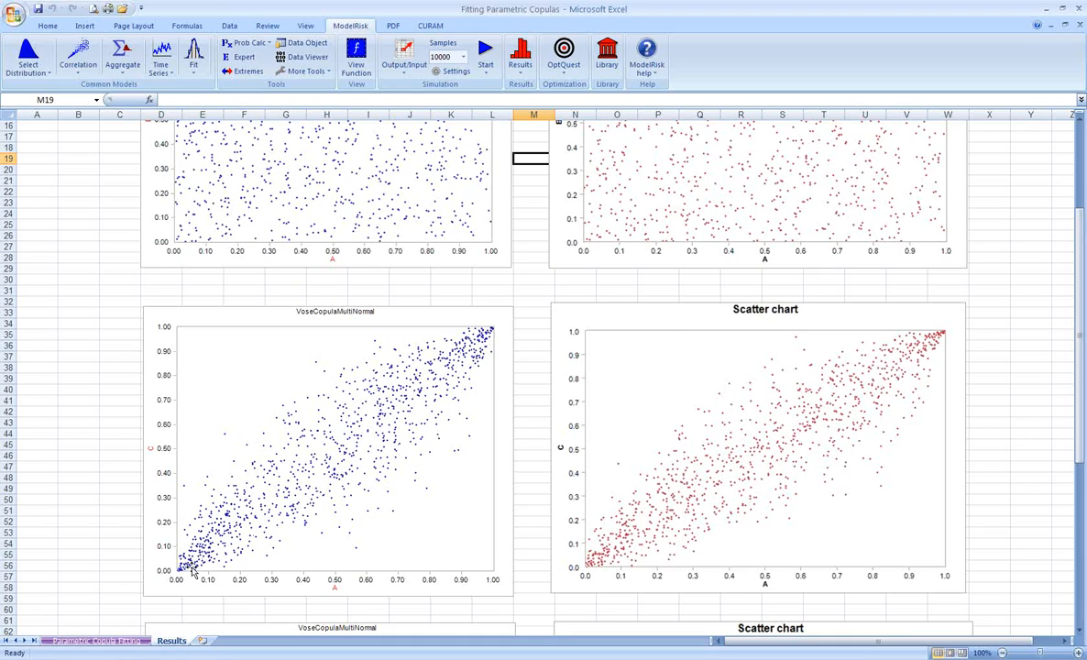
mouse_move(457, 412)
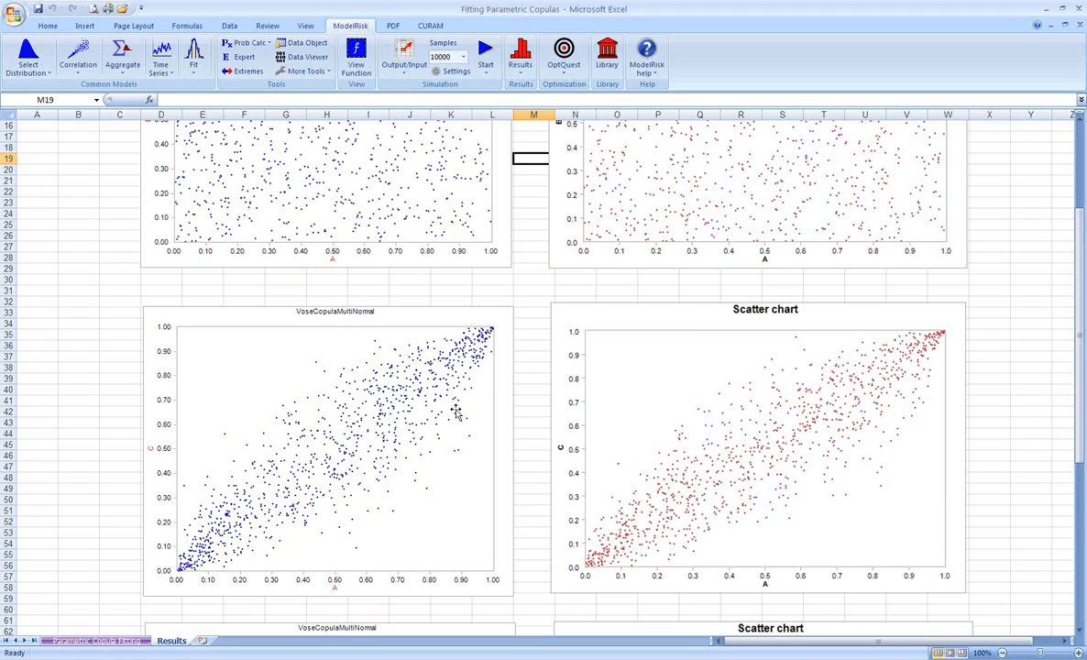
mouse_move(109, 621)
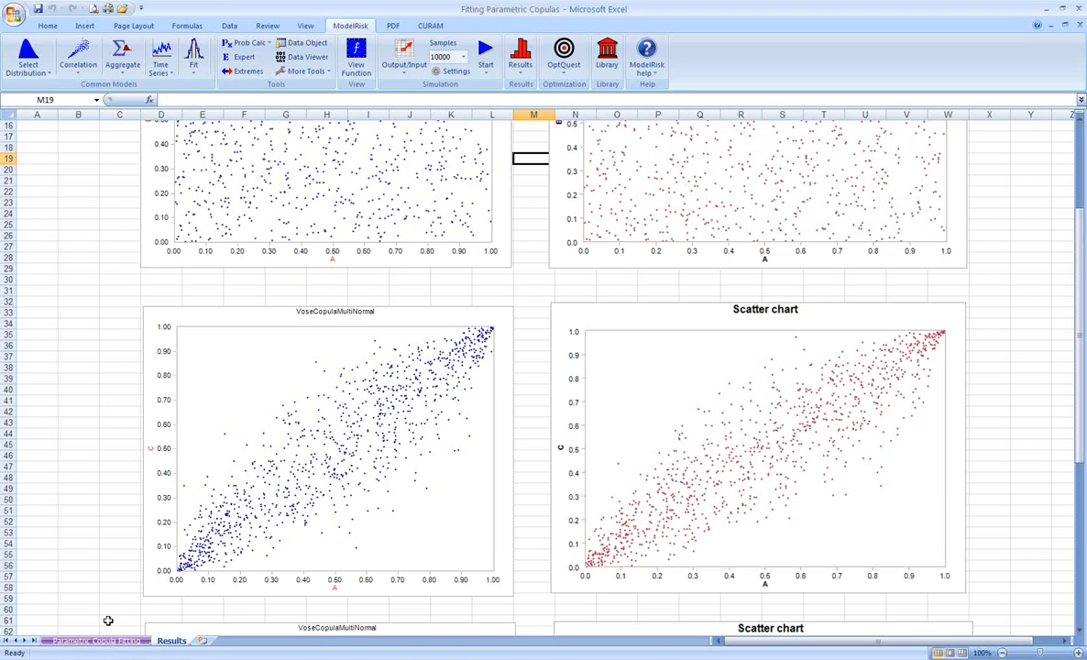
On the Parametric Copula Fitting sheet, view A's =VoseSimulate(F16,F12) formula in F20.
left_click(96, 640)
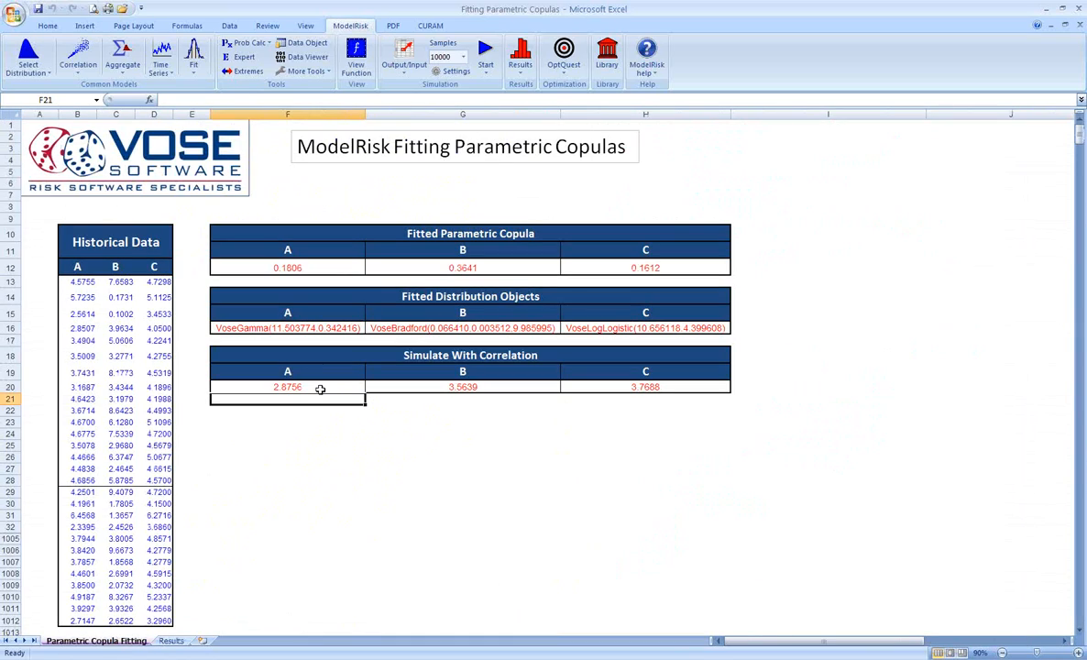
left_click(287, 386)
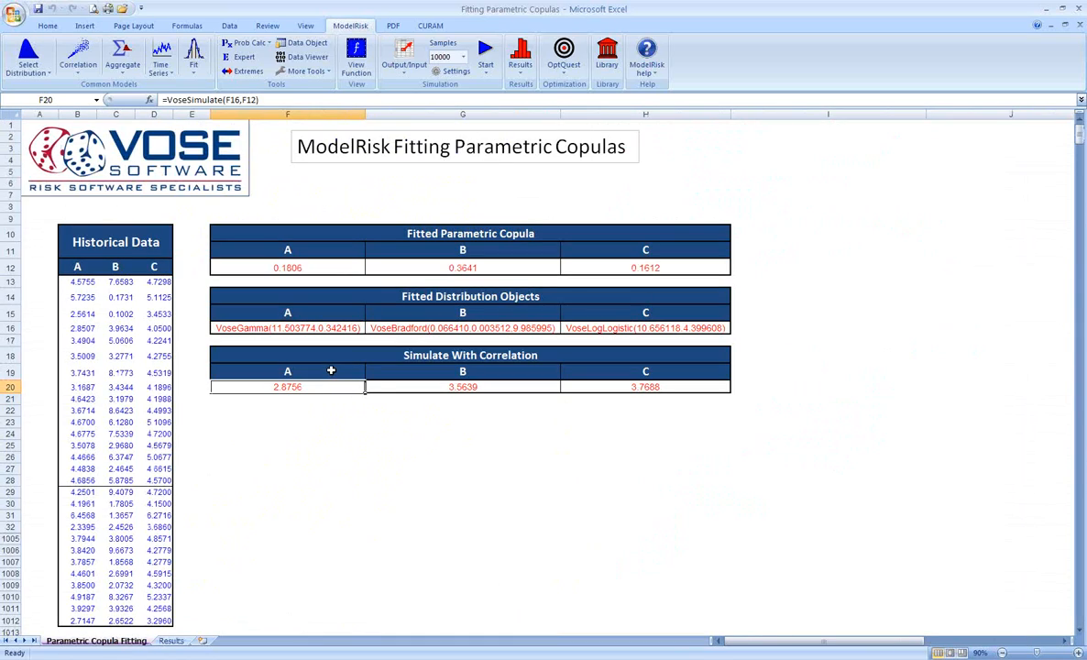
mouse_move(328, 332)
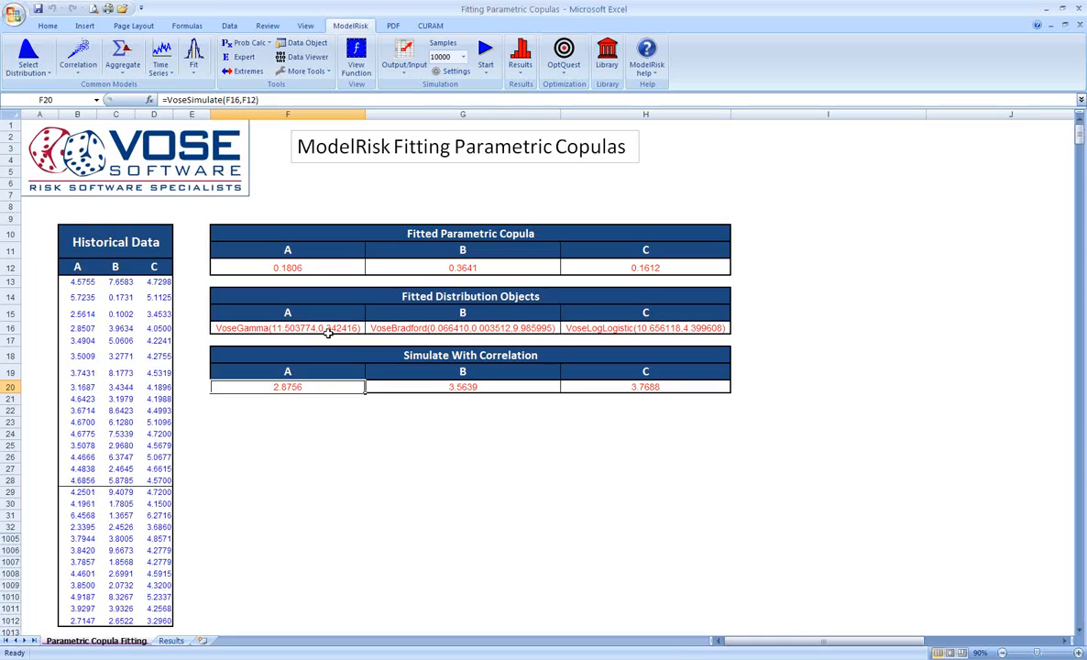
mouse_move(330, 330)
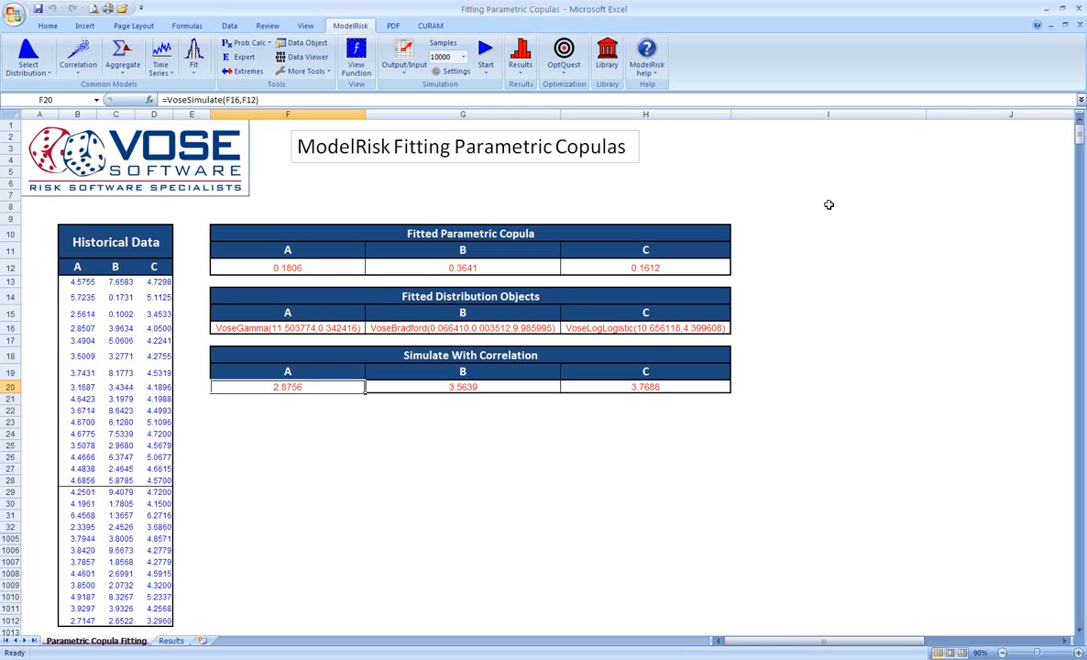
mouse_move(957, 99)
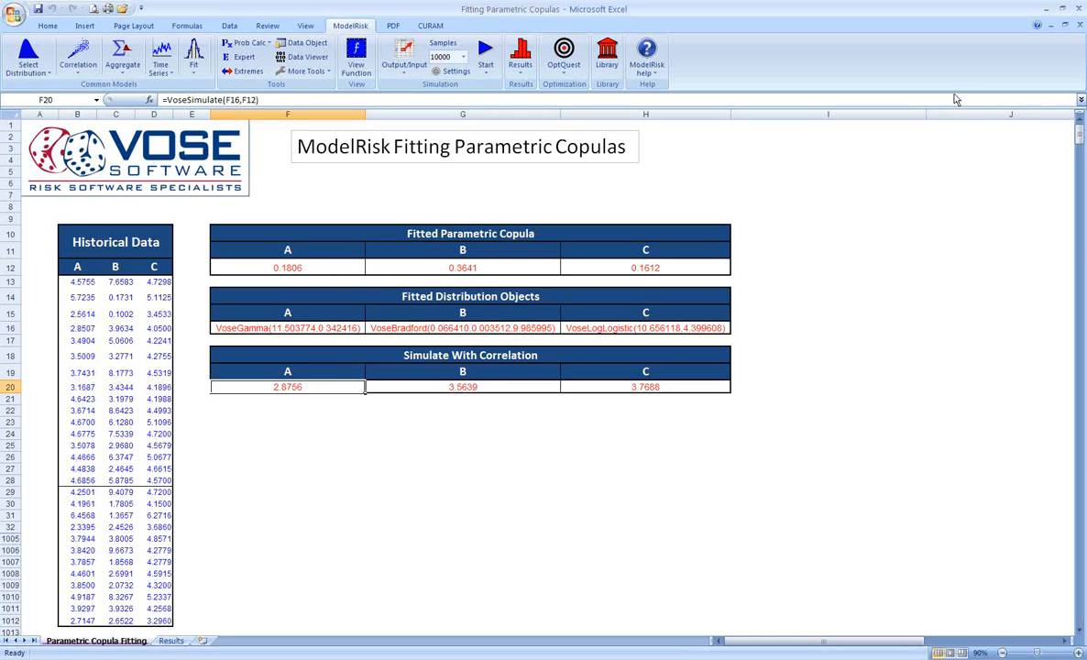